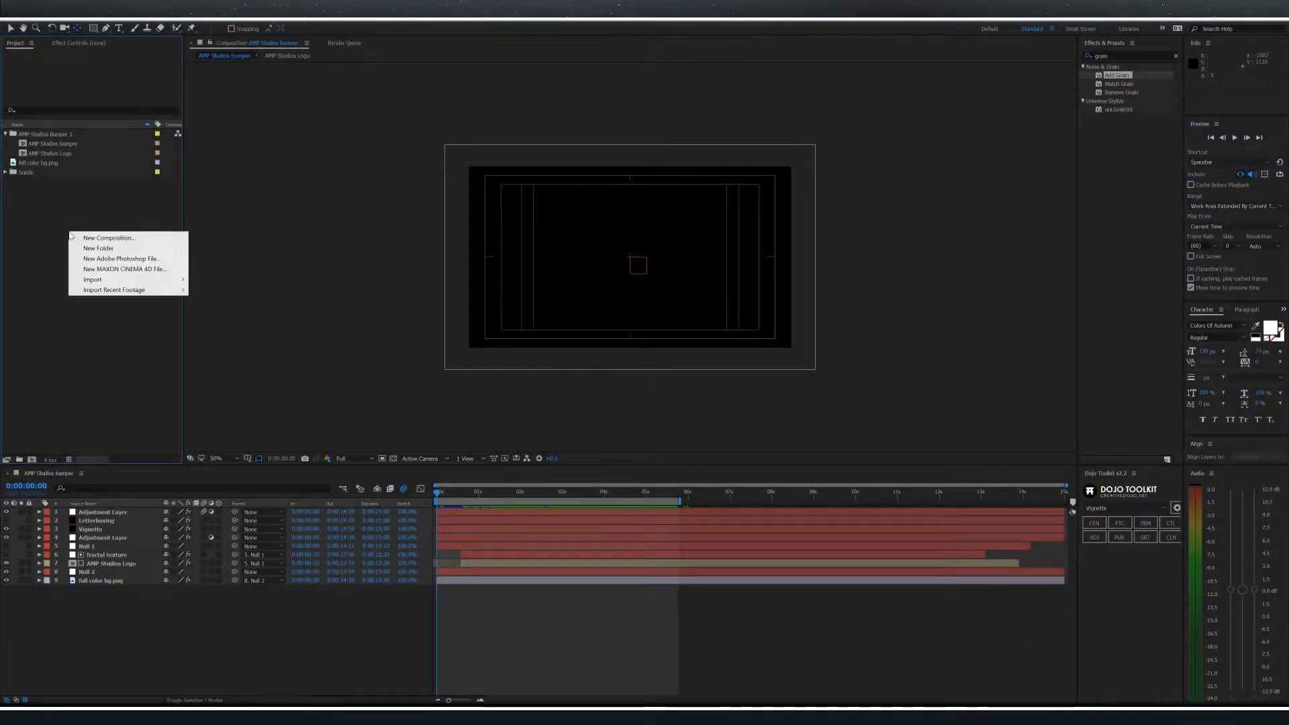
- Create a new empty composition named Bumper
click(108, 237)
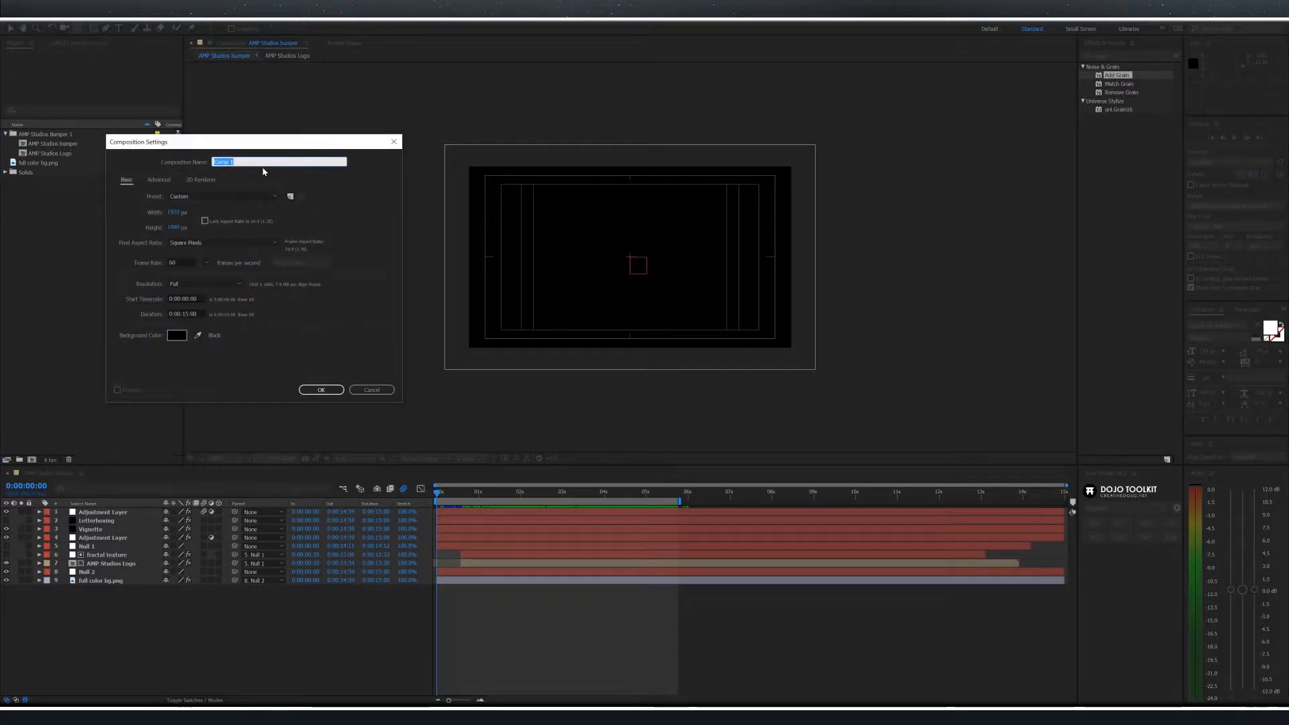
text(Bumper)
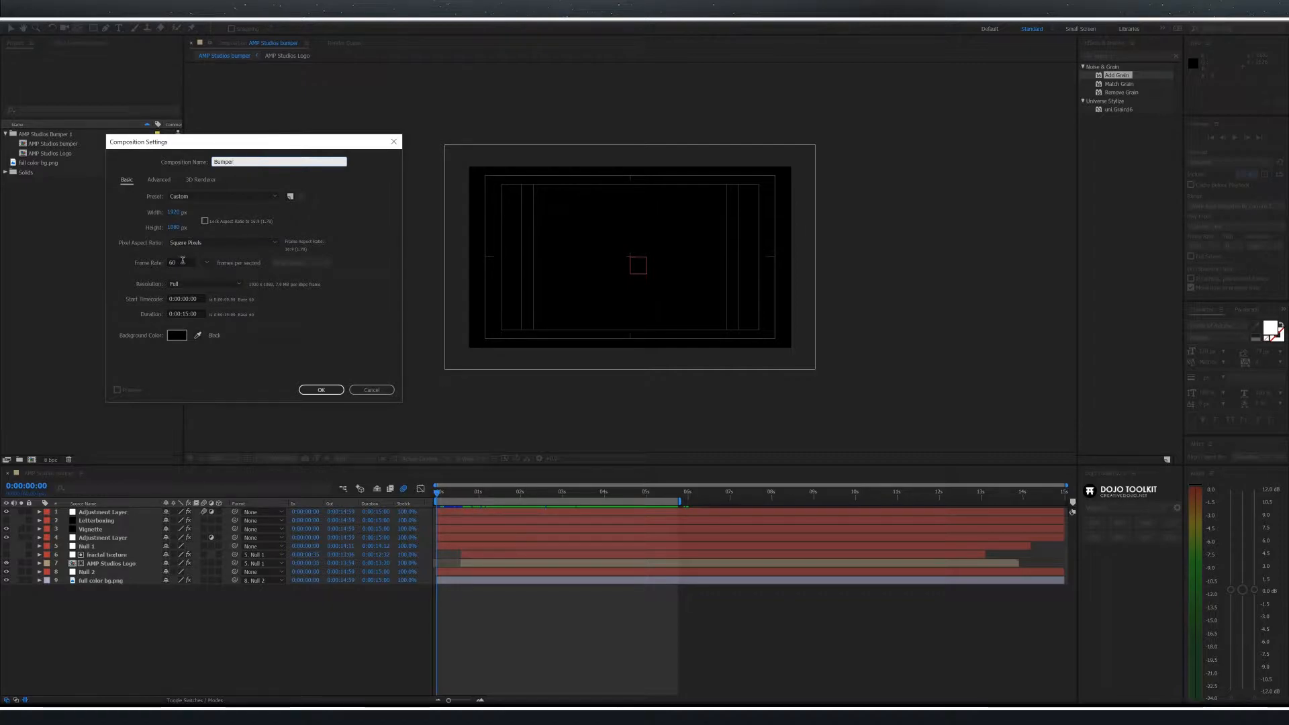
click(321, 389)
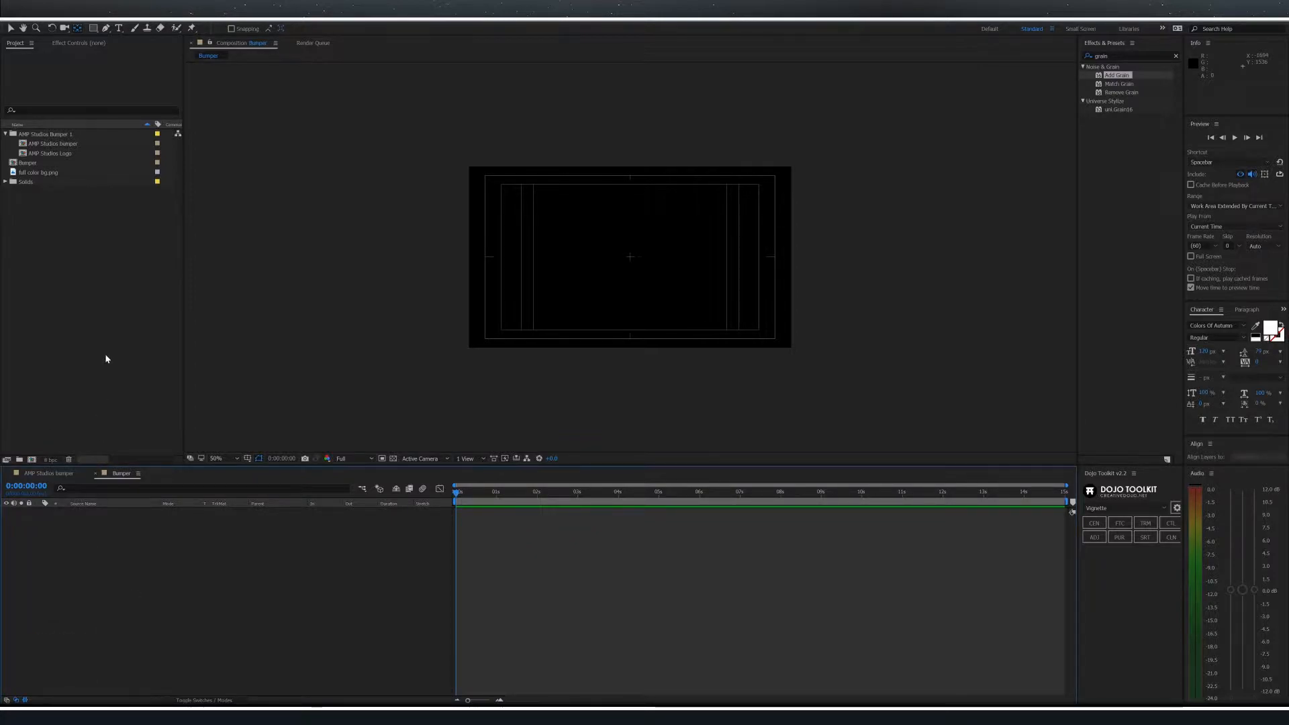
- Import the AMP studios logo PNG into the project
right_click(106, 358)
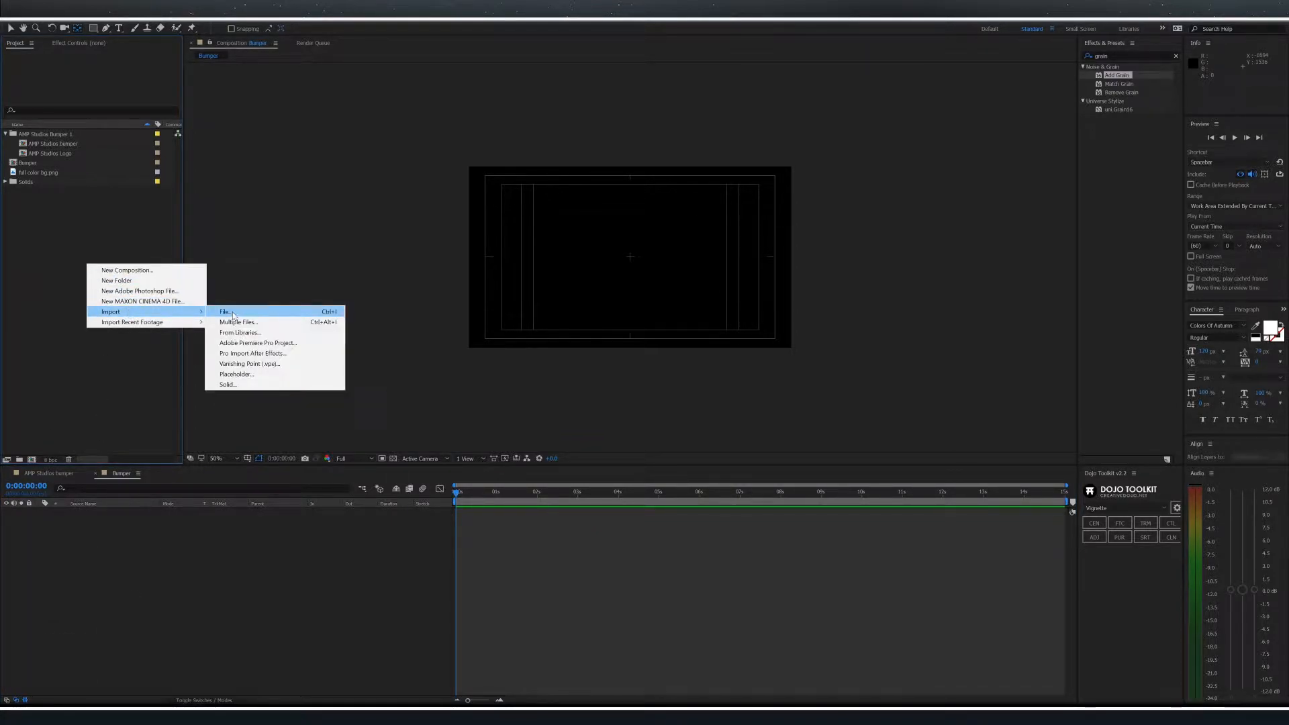
click(226, 311)
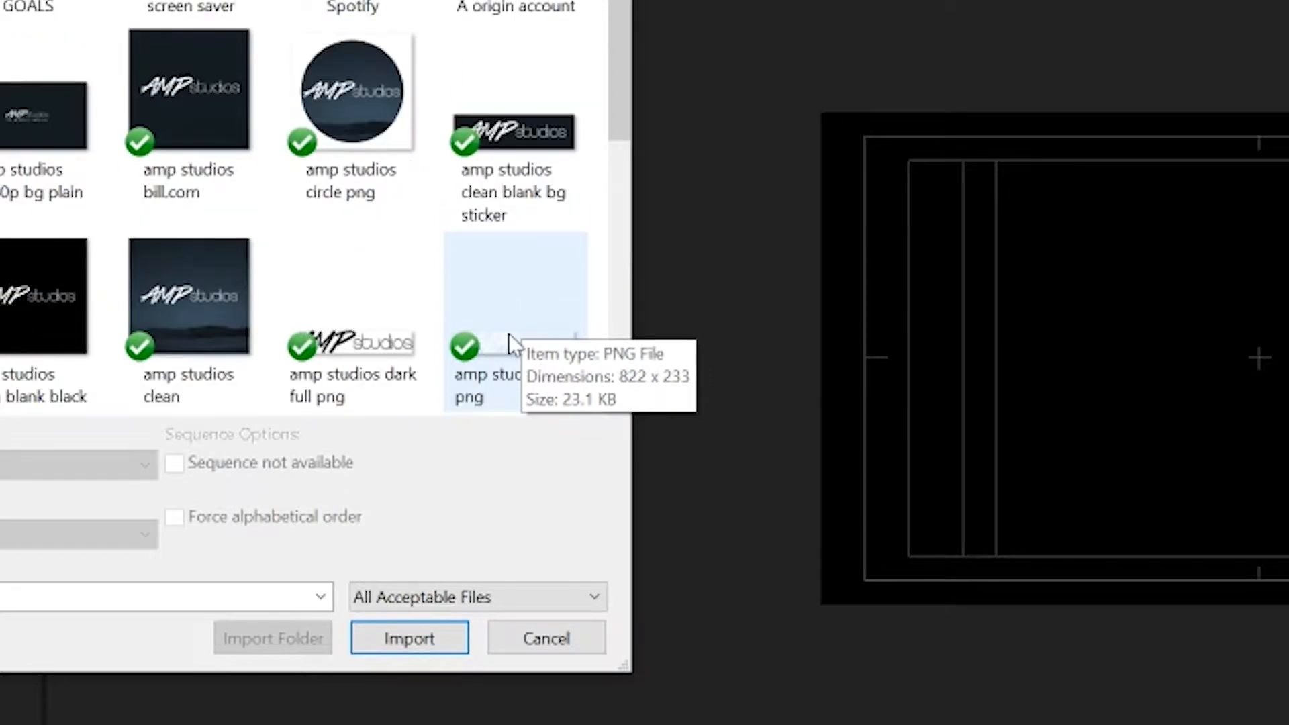
click(408, 637)
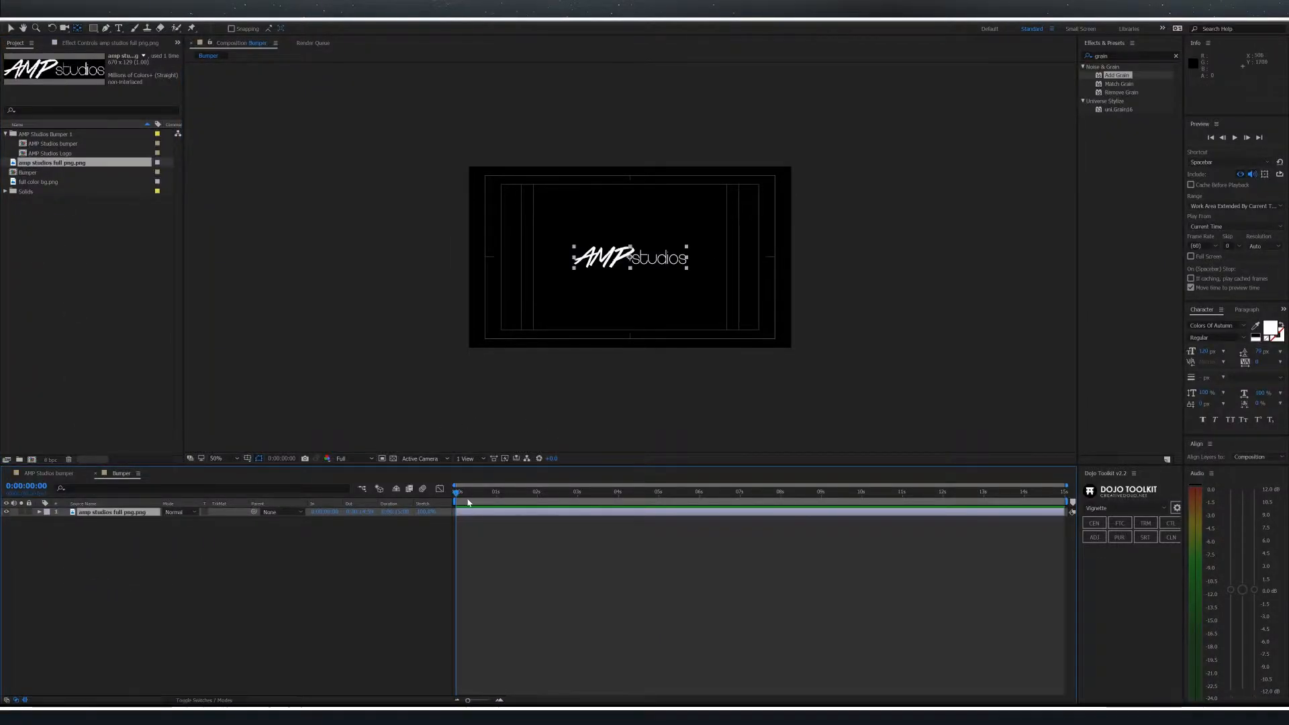
- Pre-compose the logo layer into a nested composition named Logo
right_click(107, 511)
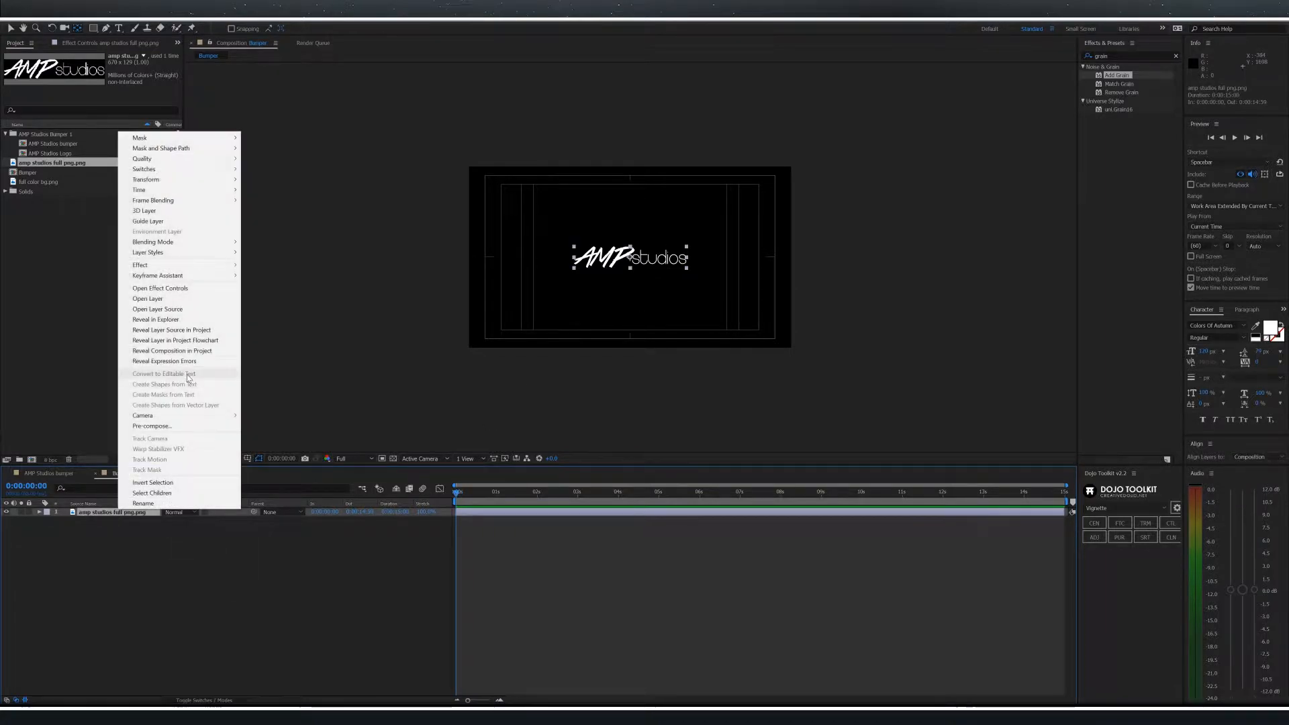
click(151, 426)
text(Logo)
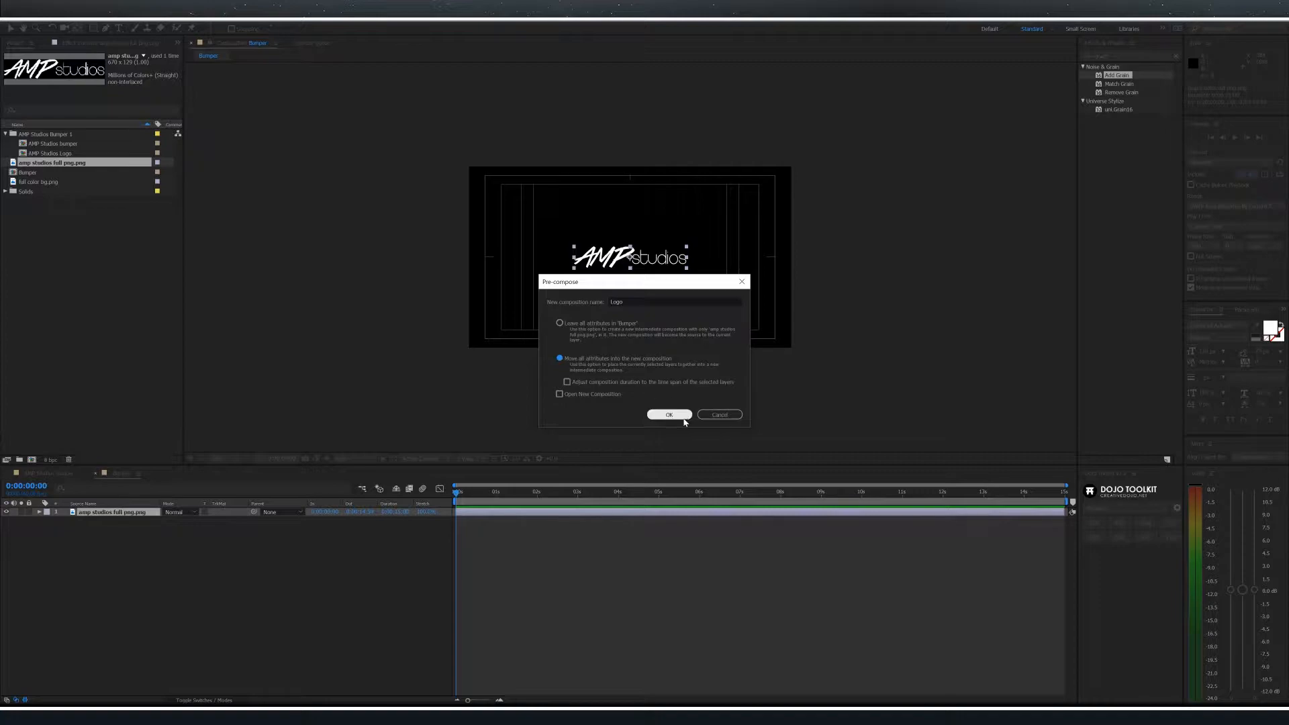
click(668, 414)
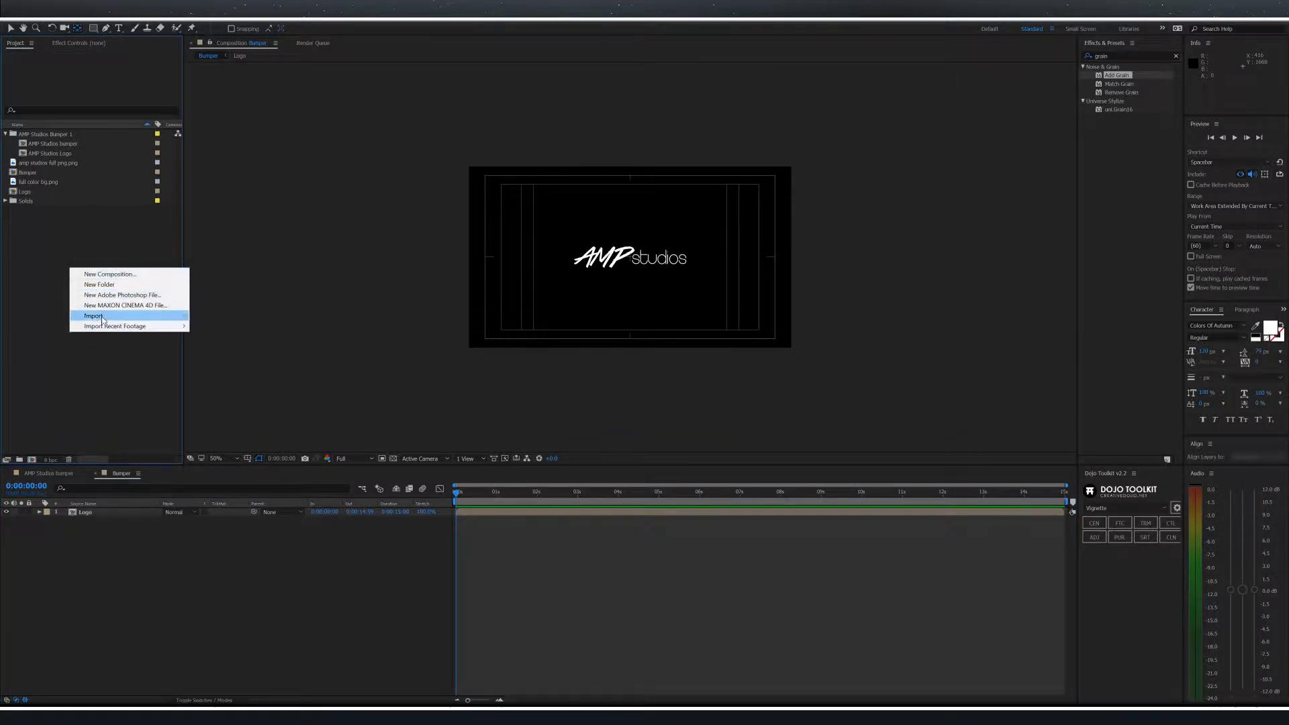
- Import the full color bg image as the bumper's background
click(93, 315)
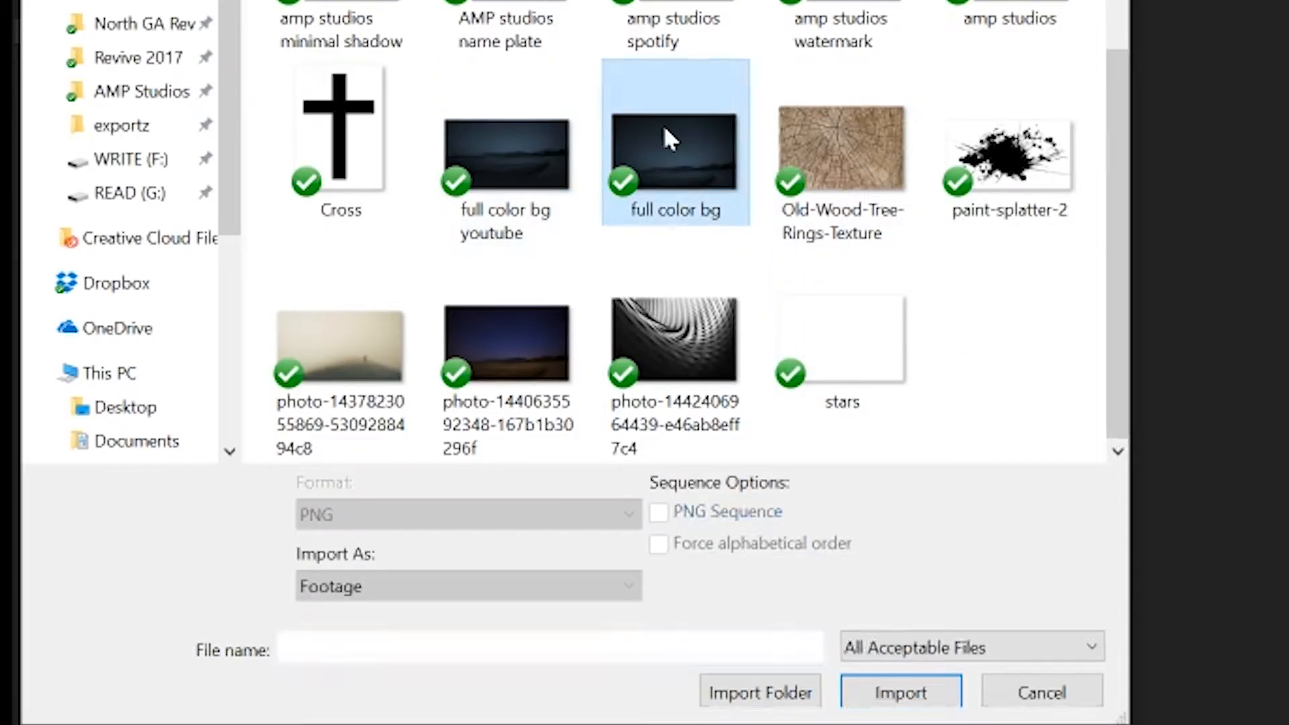
click(899, 711)
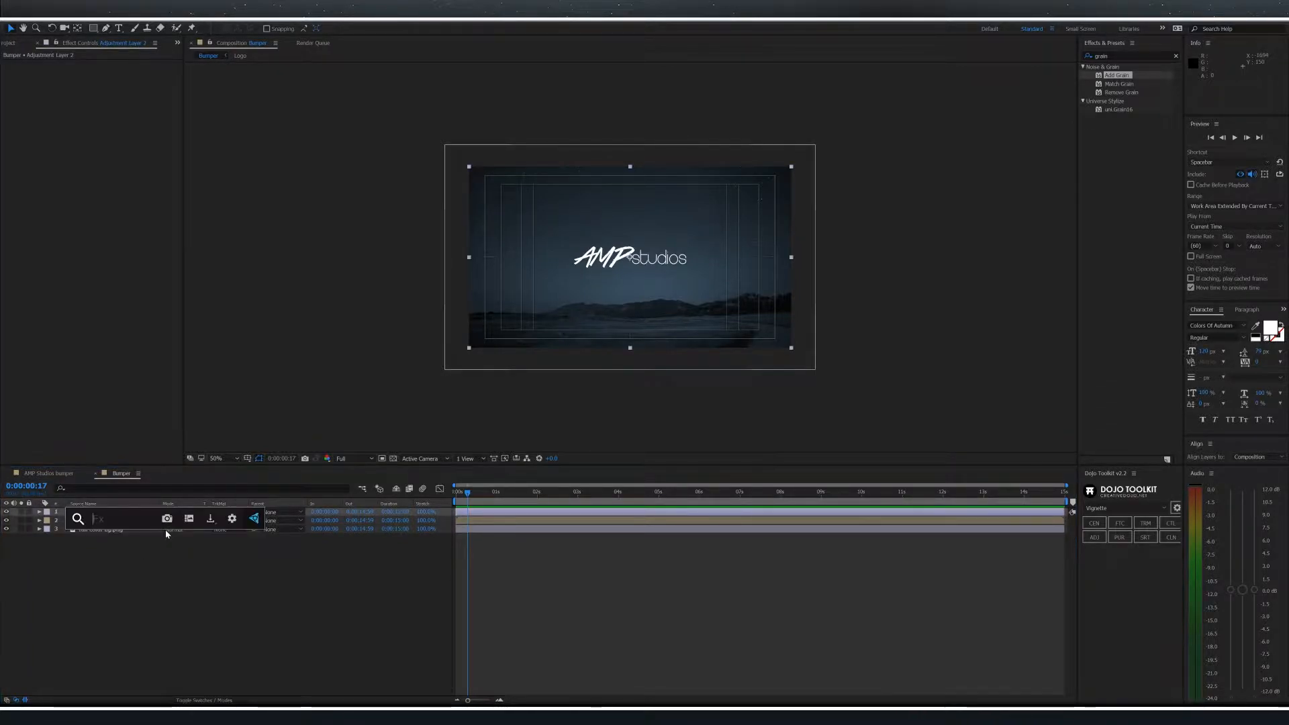
- Apply Linear Wipe to the adjustment layer with Transition Completion at 100%
text(linear)
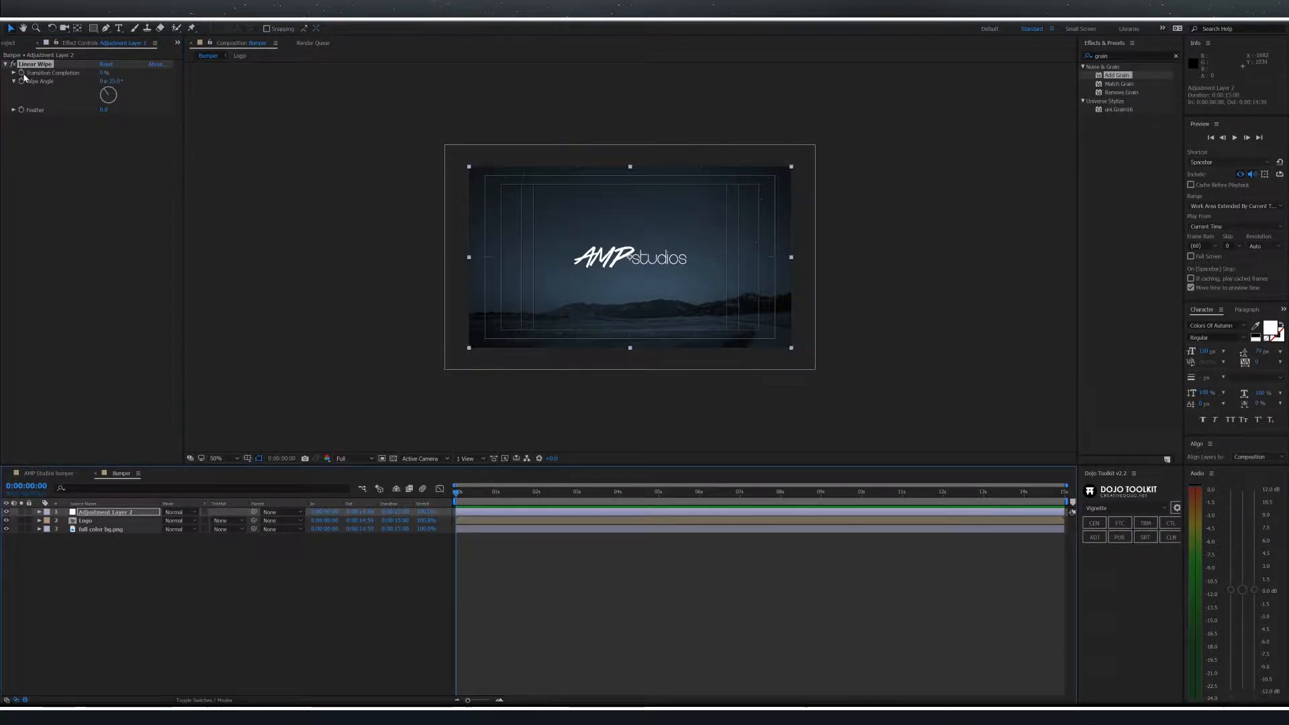
click(104, 72)
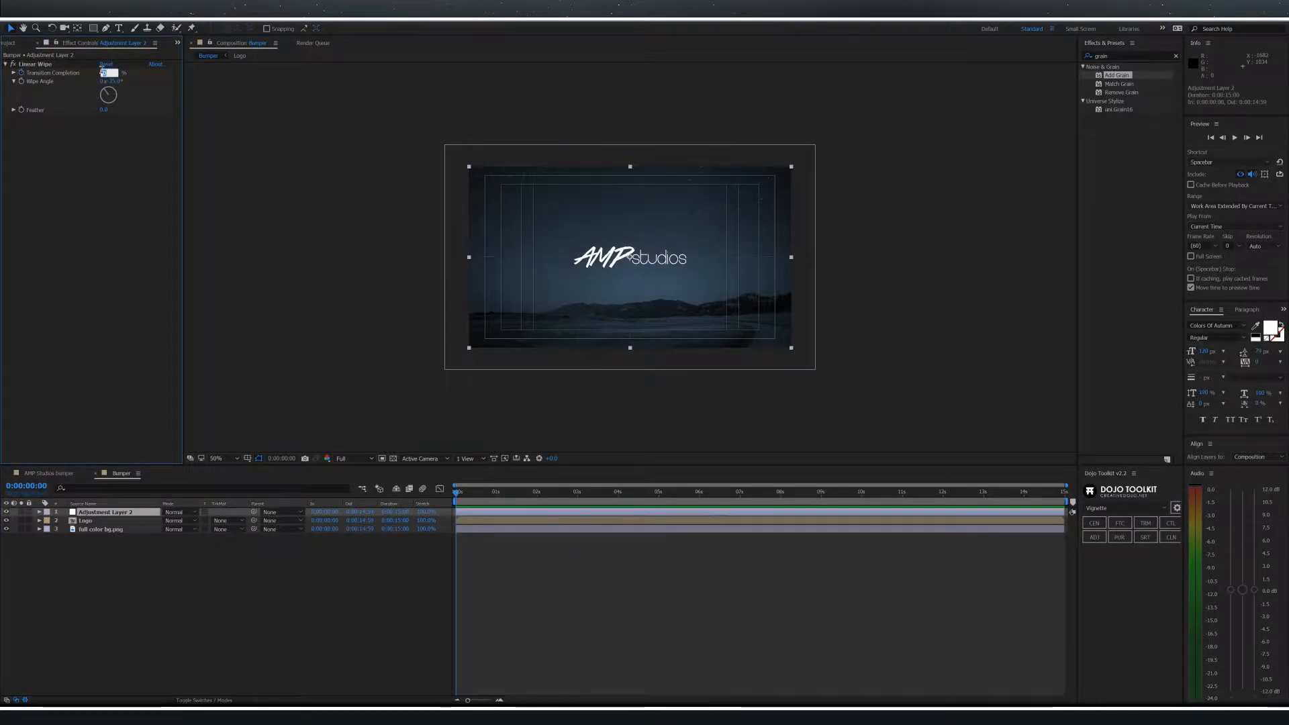
text(10)
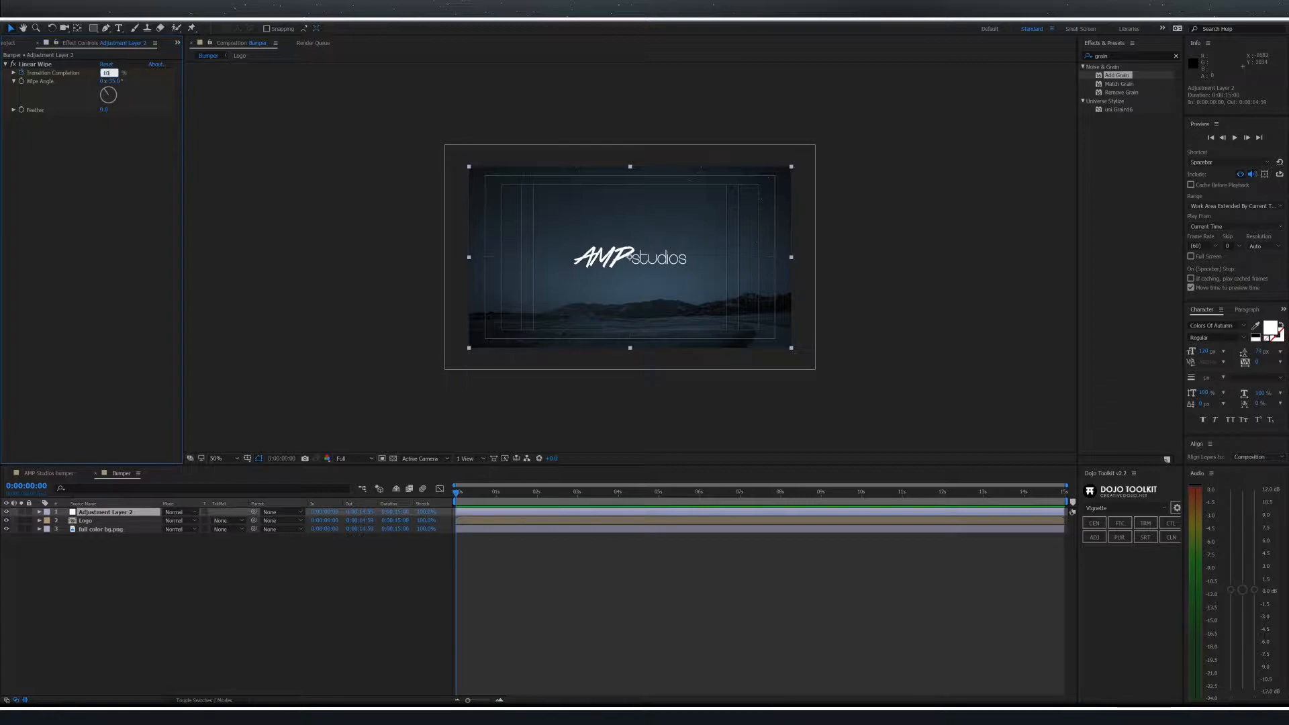
text(100)
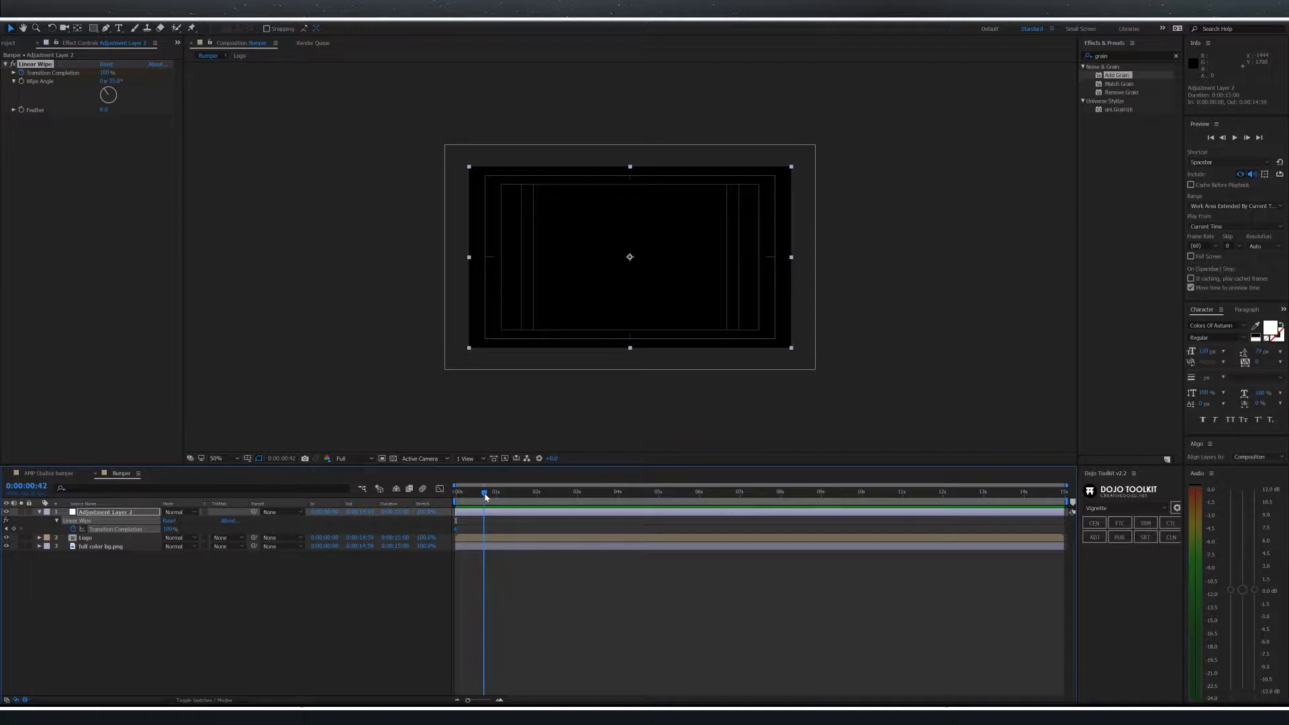
- Keyframe the wipe's Transition Completion at the timeline start and a later point
click(488, 491)
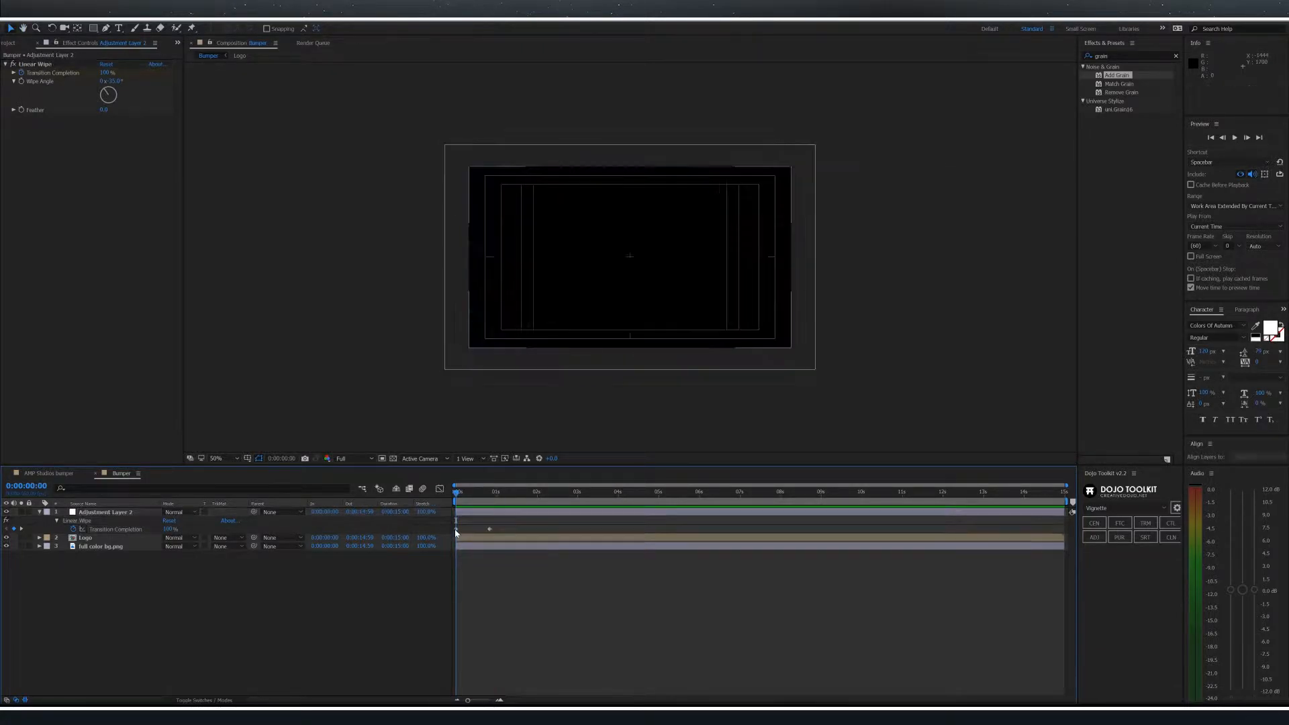
click(107, 511)
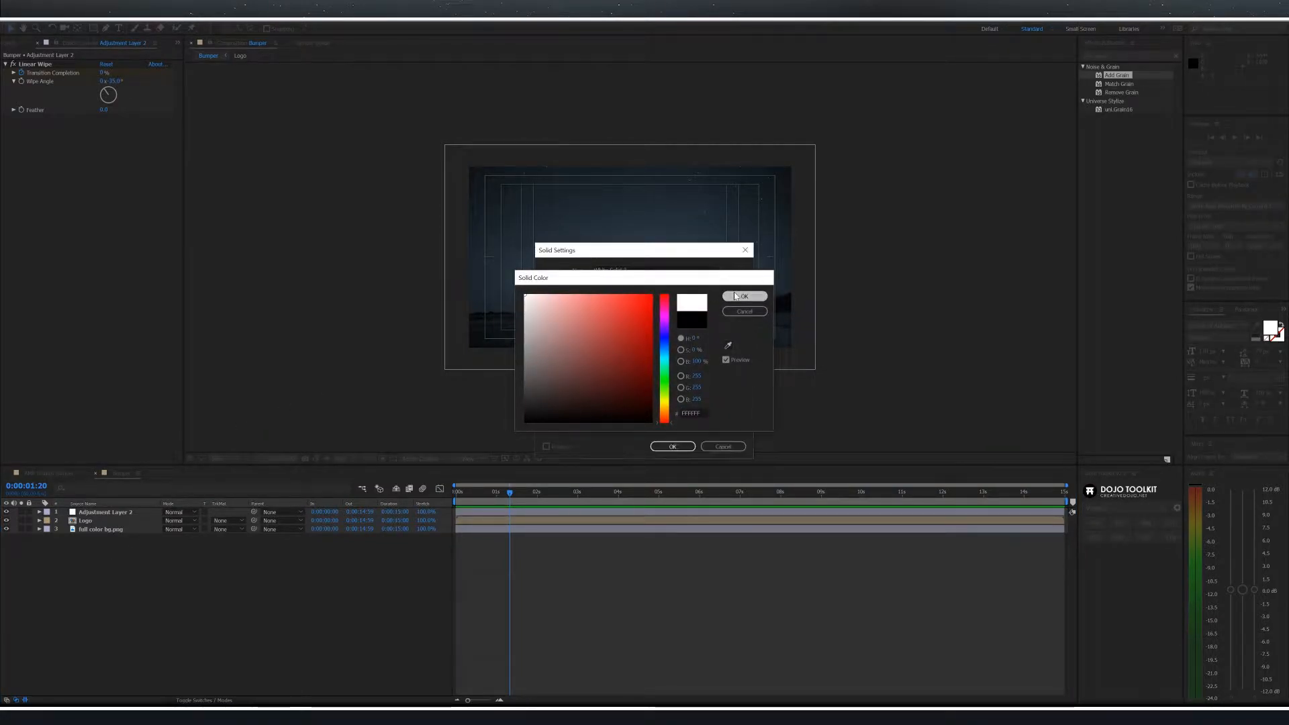
- Create a white solid named Fractal noise and search for the Fractal Noise effect
click(743, 295)
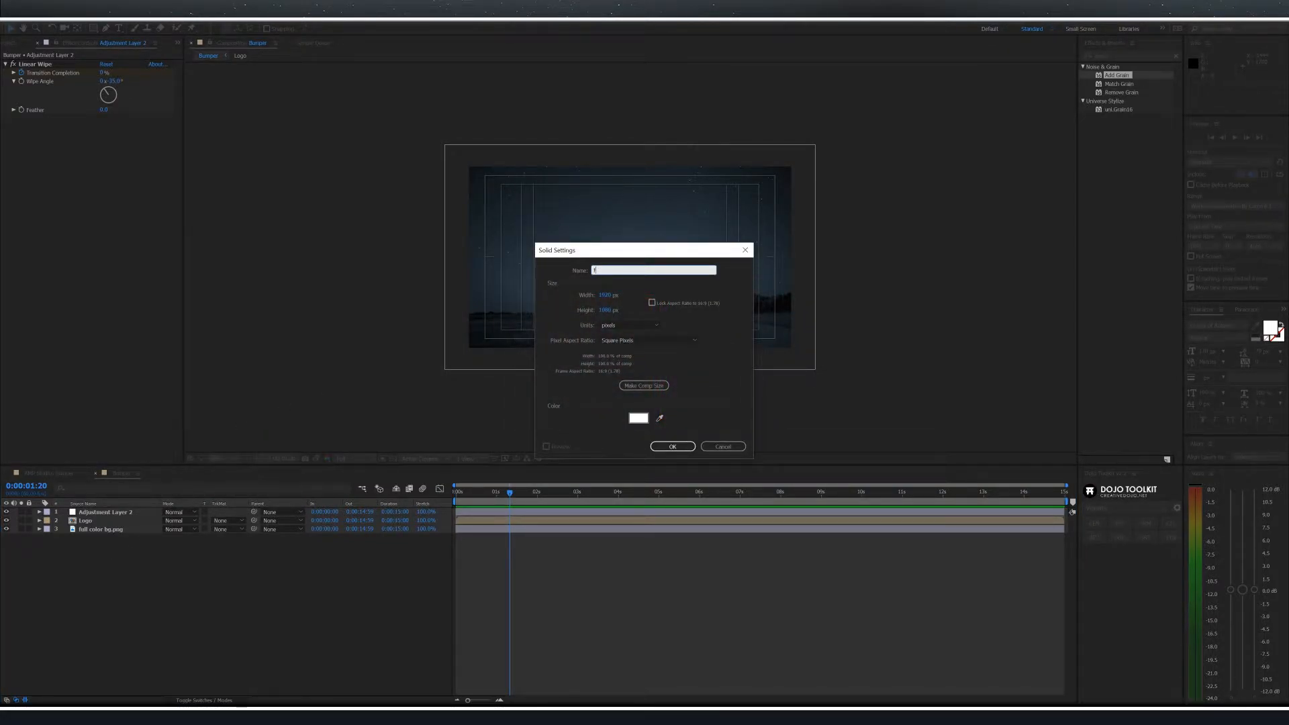
text(fractal noi)
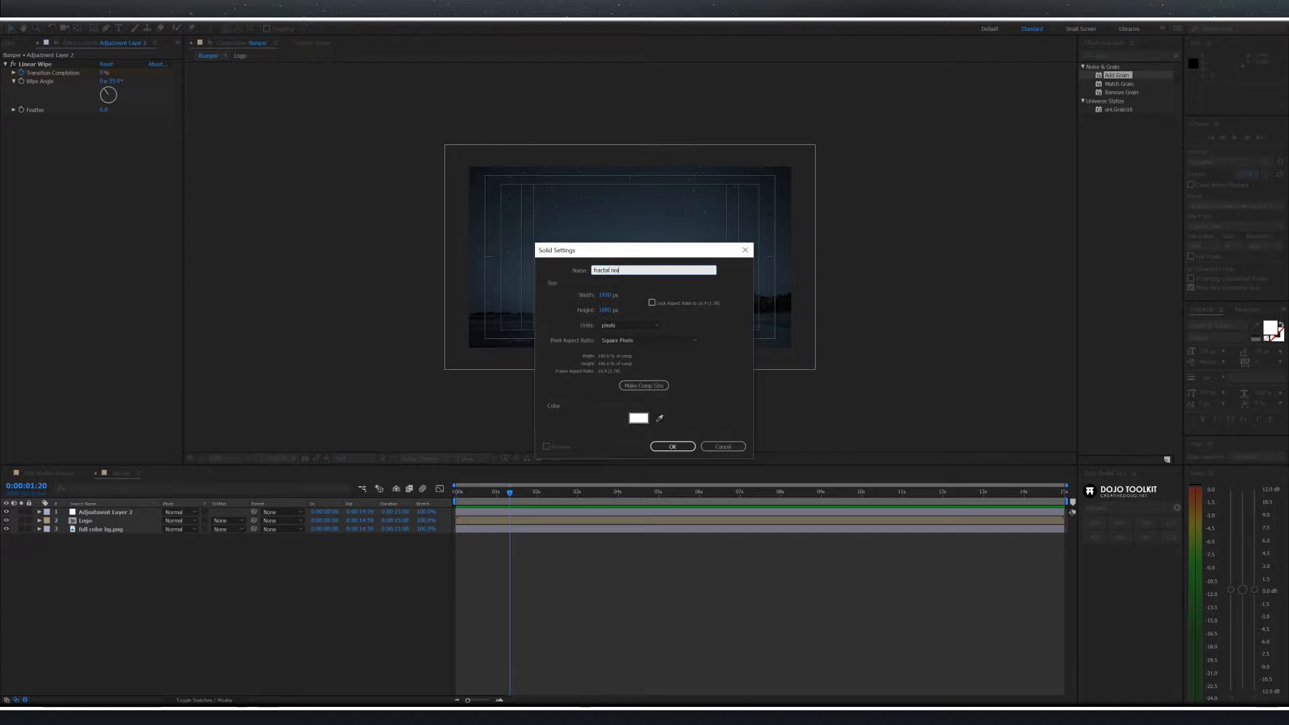
click(672, 447)
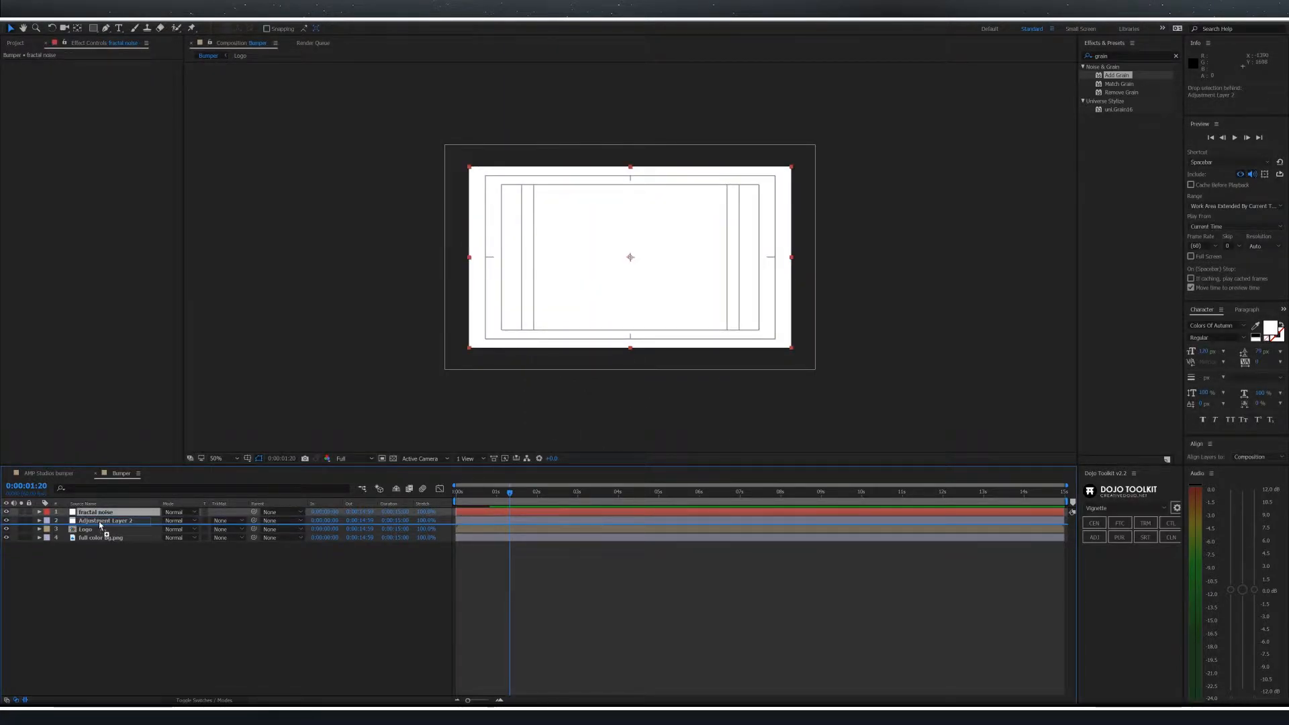
text(fra)
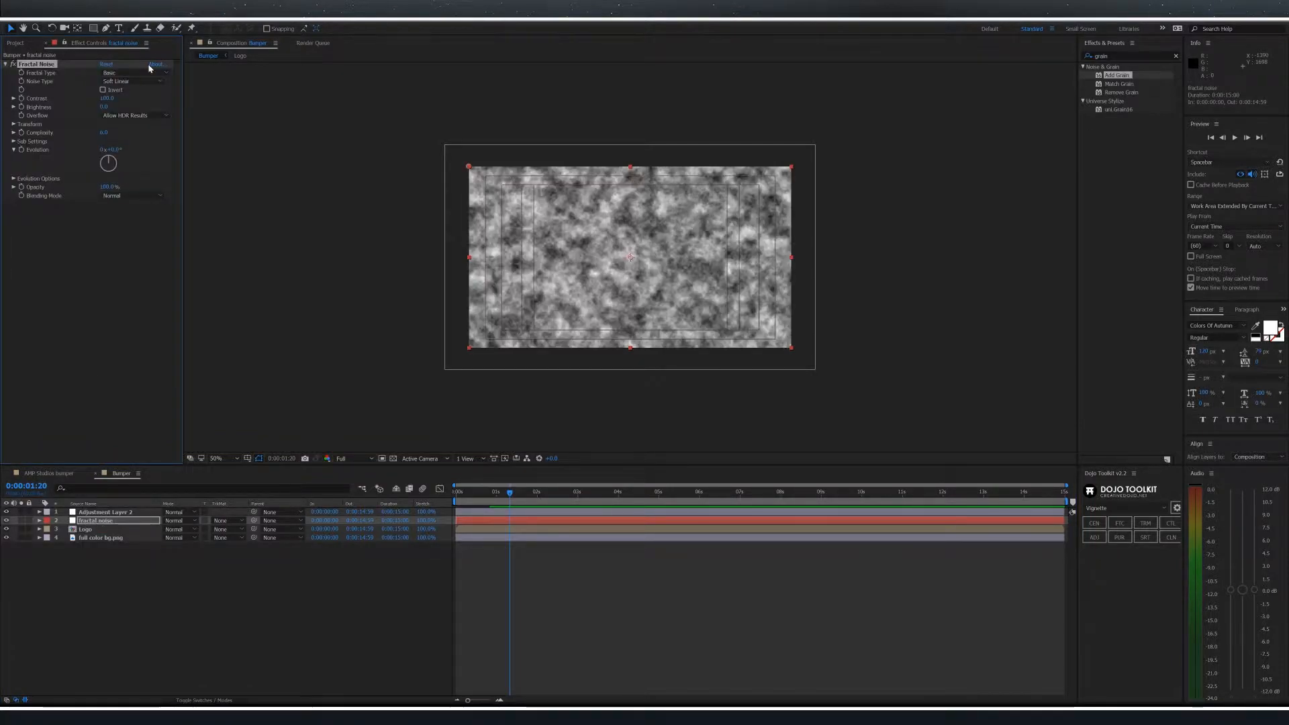
- Set Fractal Type to Swirly and drive Evolution with a time*150 expression
click(131, 71)
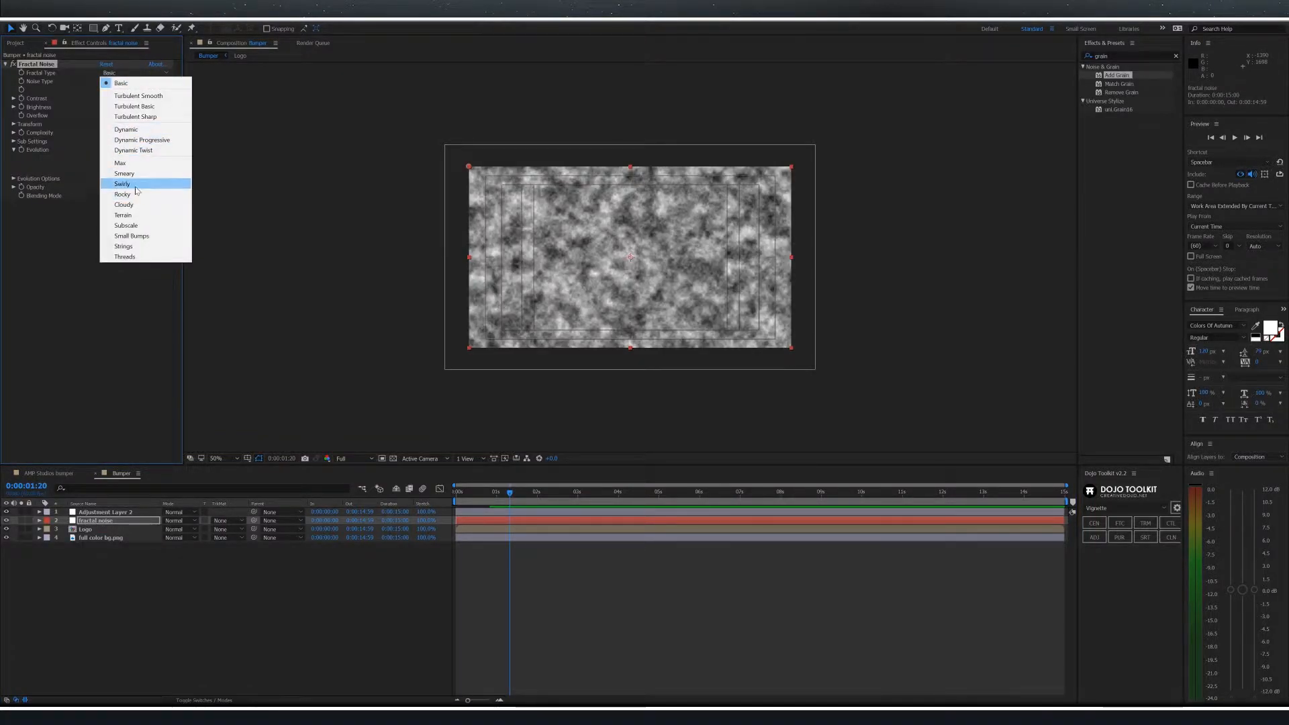
click(123, 182)
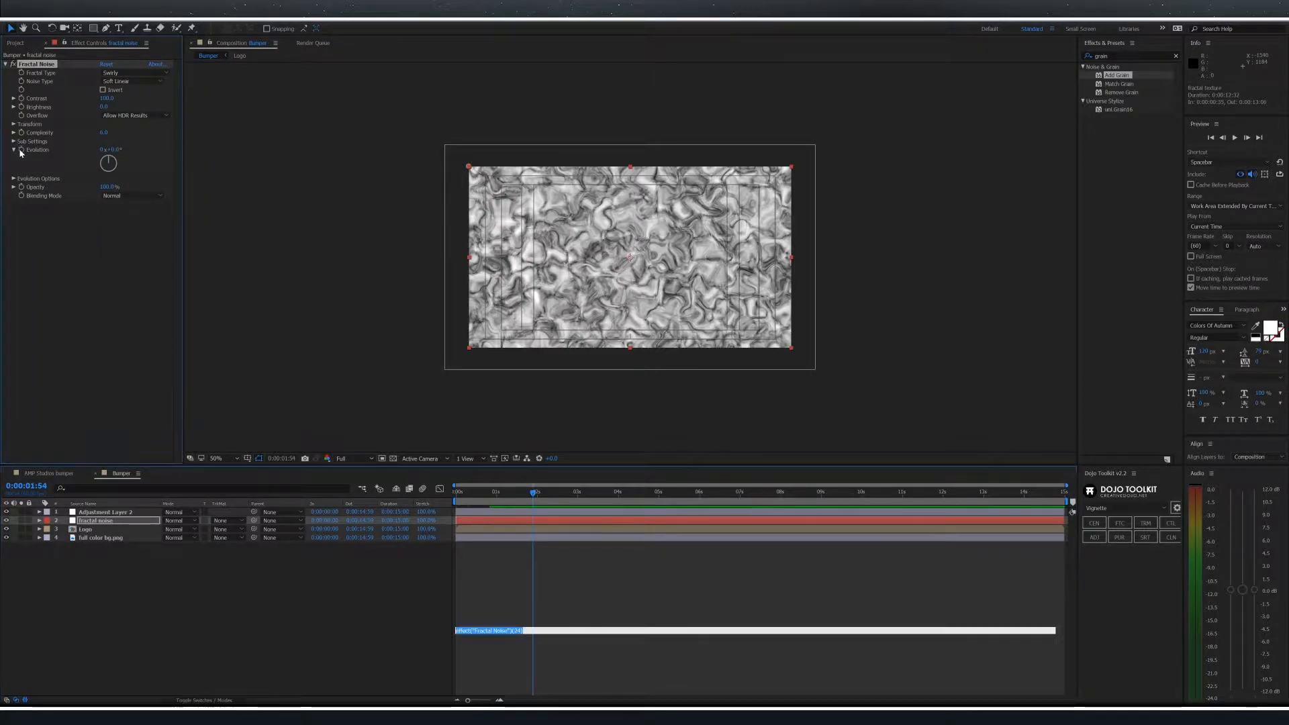
click(40, 521)
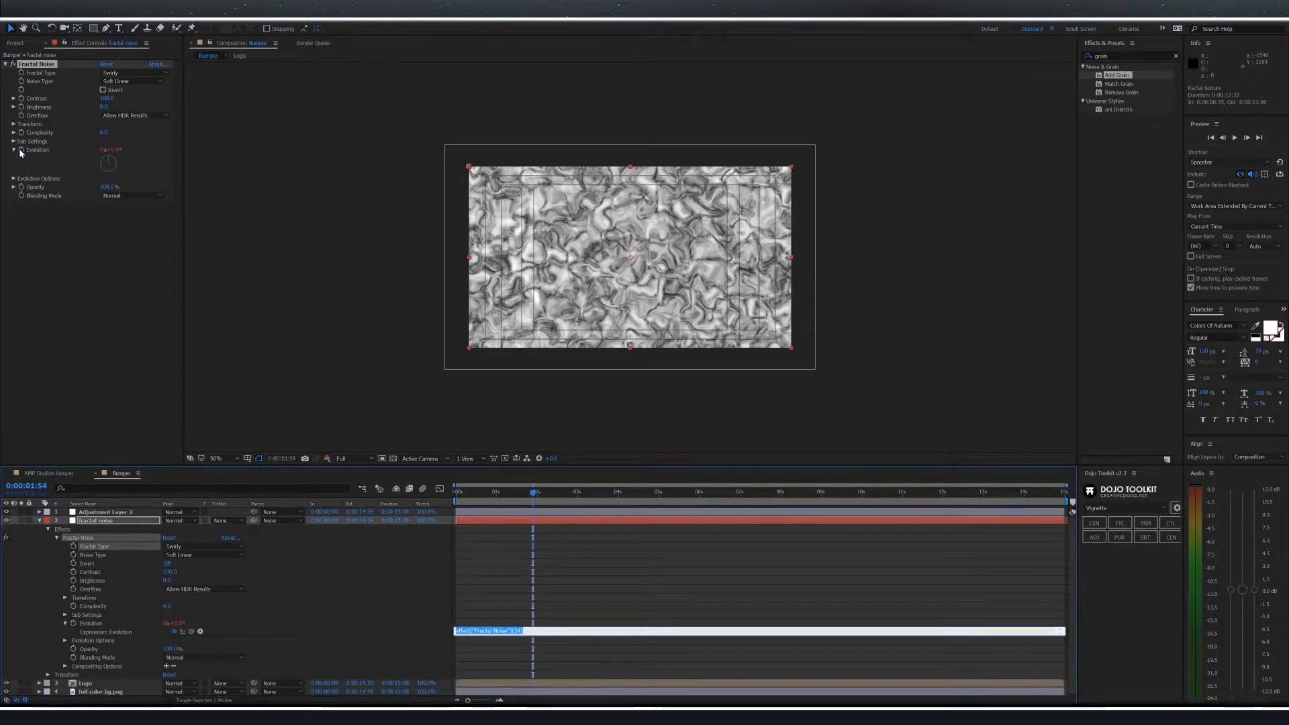
text(time*150)
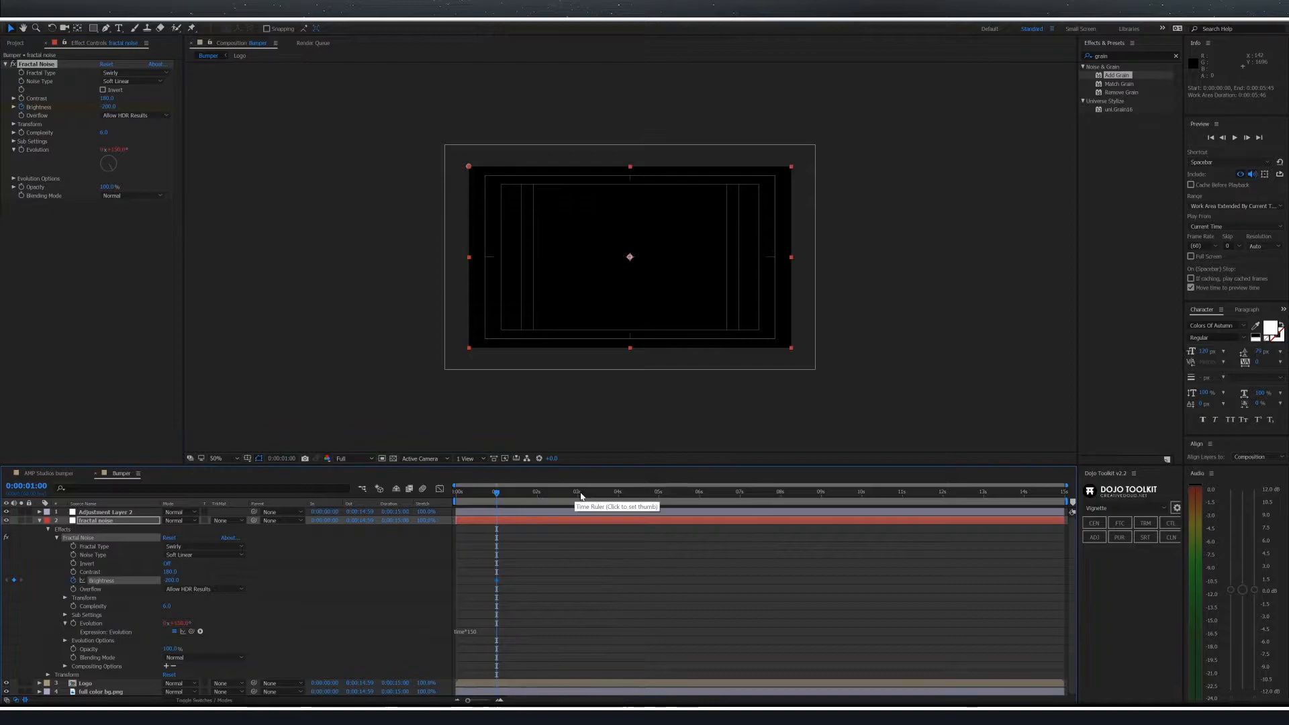
- Keyframe Brightness to 200 at three seconds so the noise ramps to white, then preview
click(577, 497)
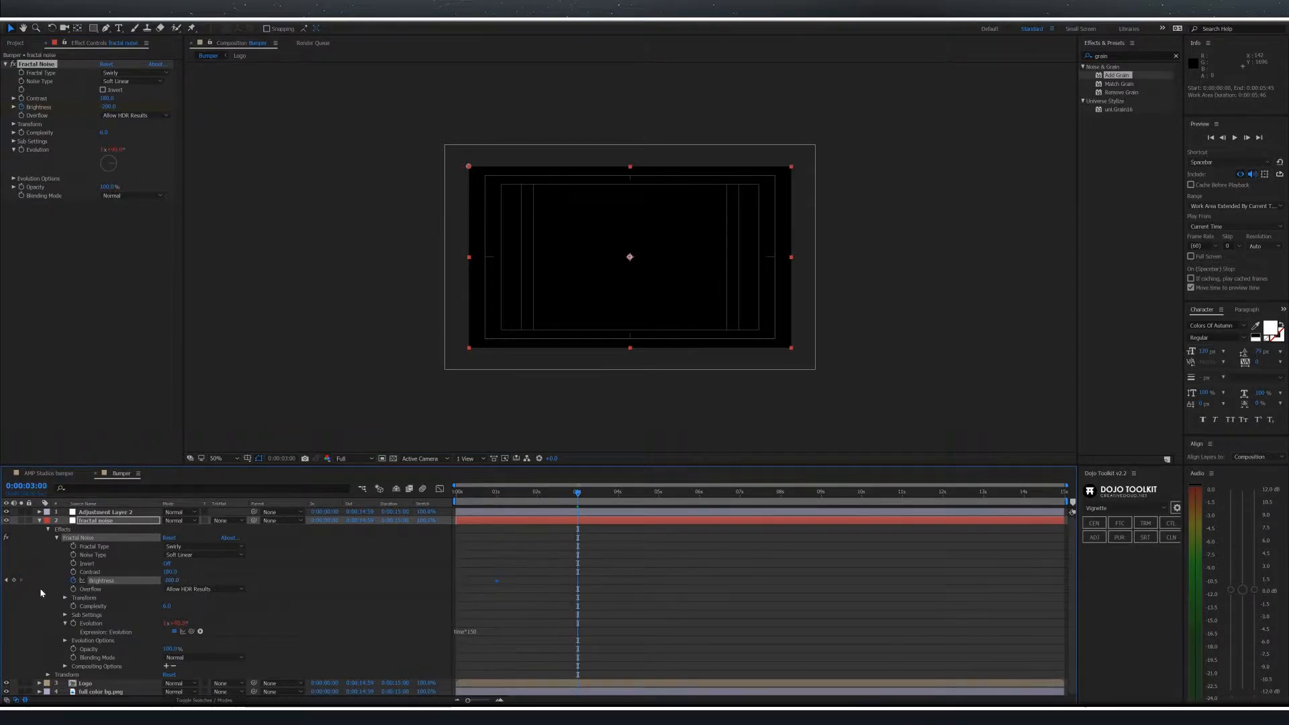
double_click(172, 580)
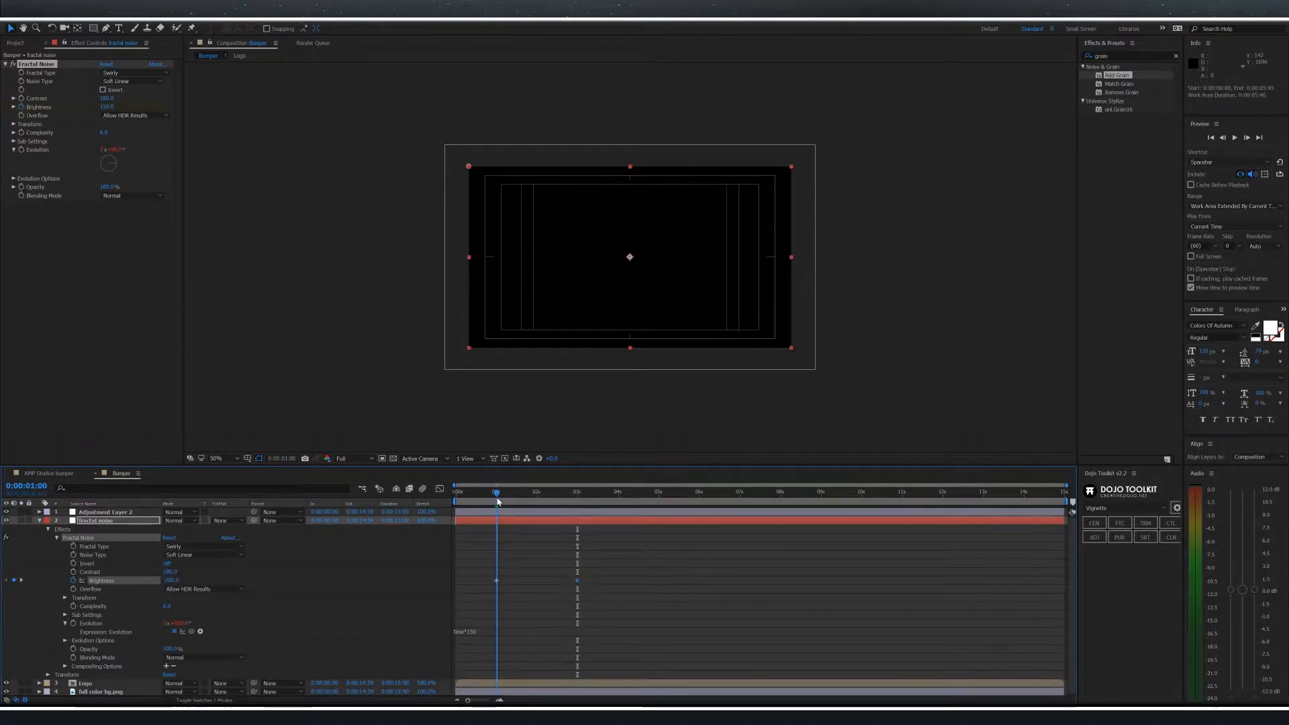
click(1234, 137)
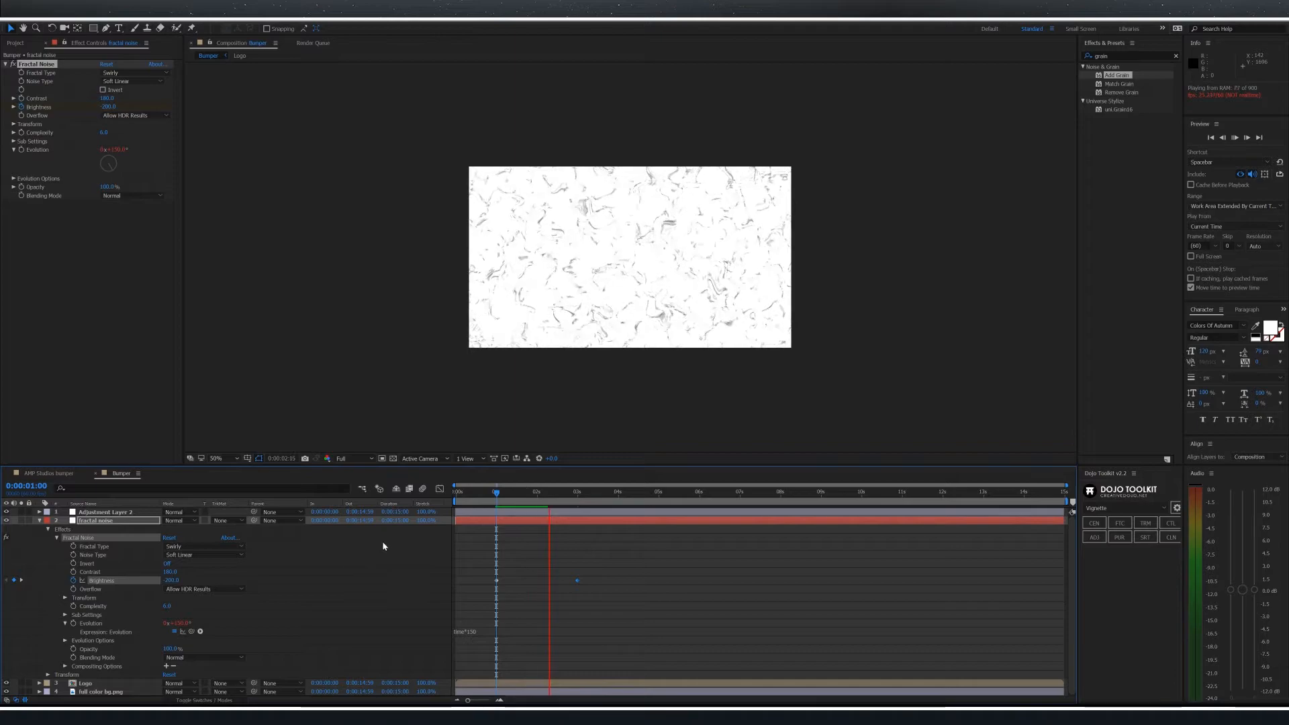
click(560, 491)
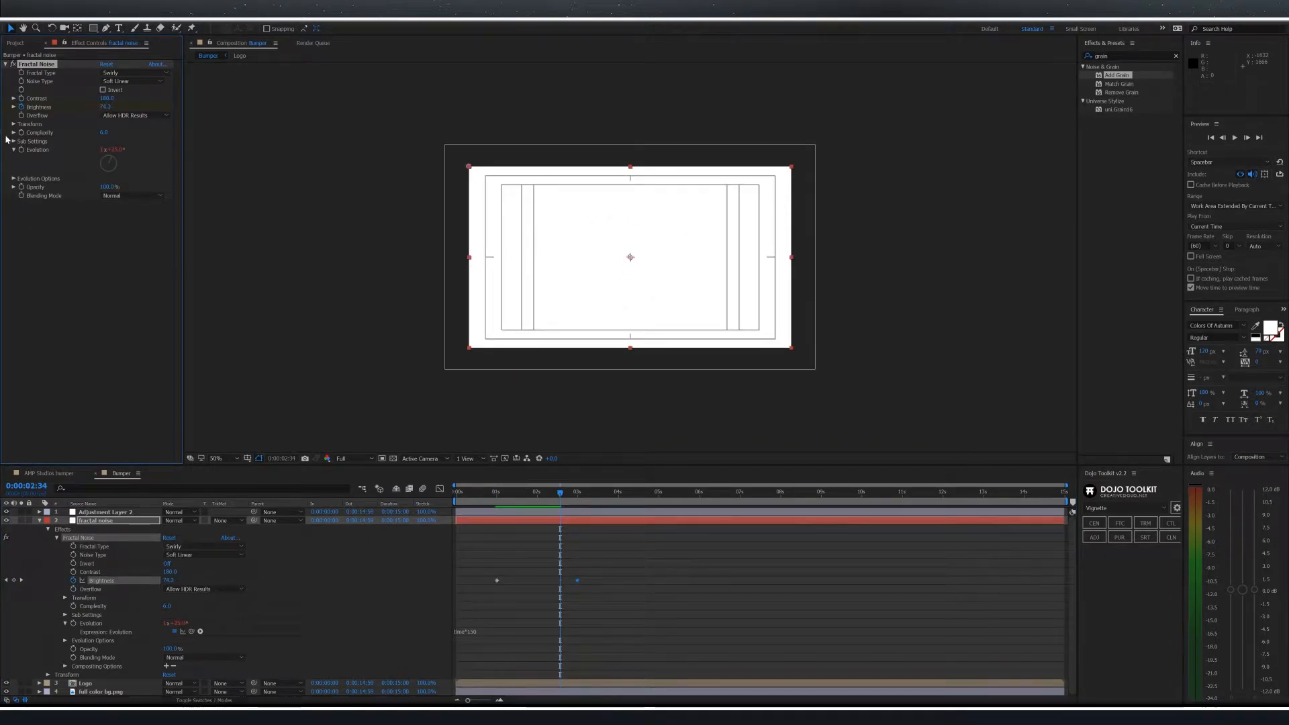
click(13, 123)
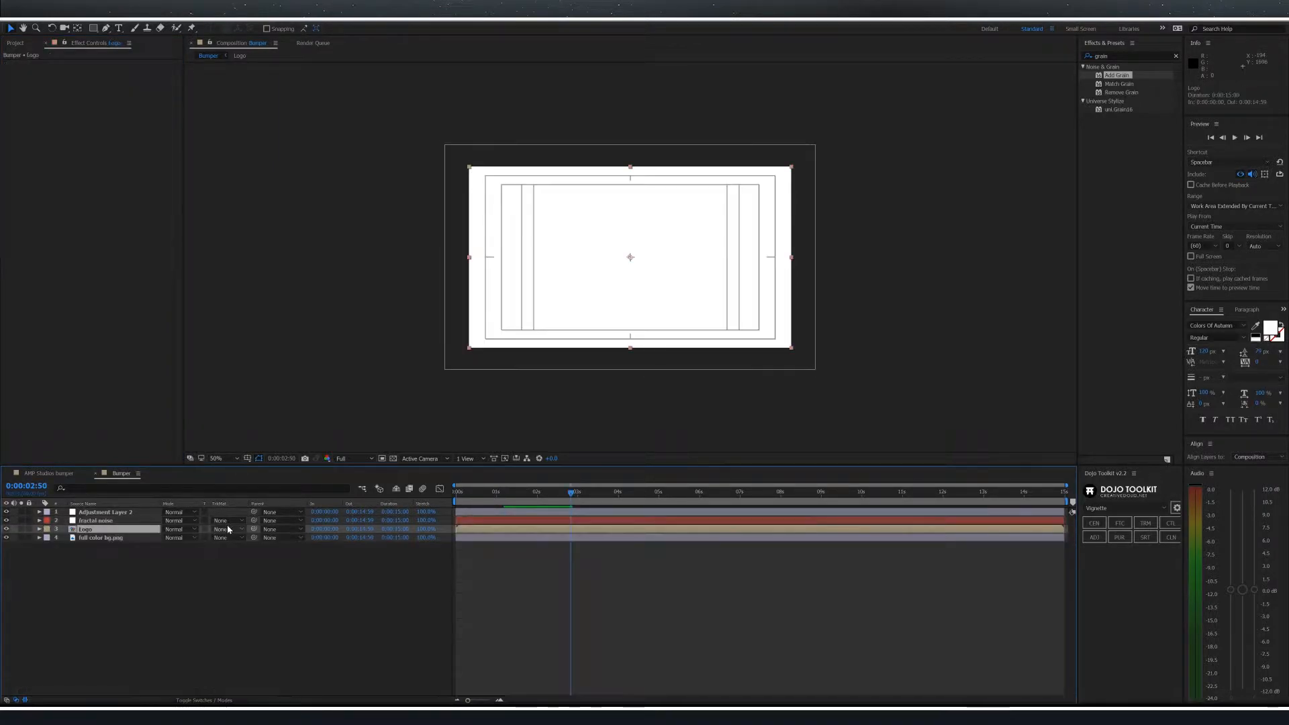
- Set the Logo layer's track matte to Luma Matte using the fractal noise layer
click(225, 529)
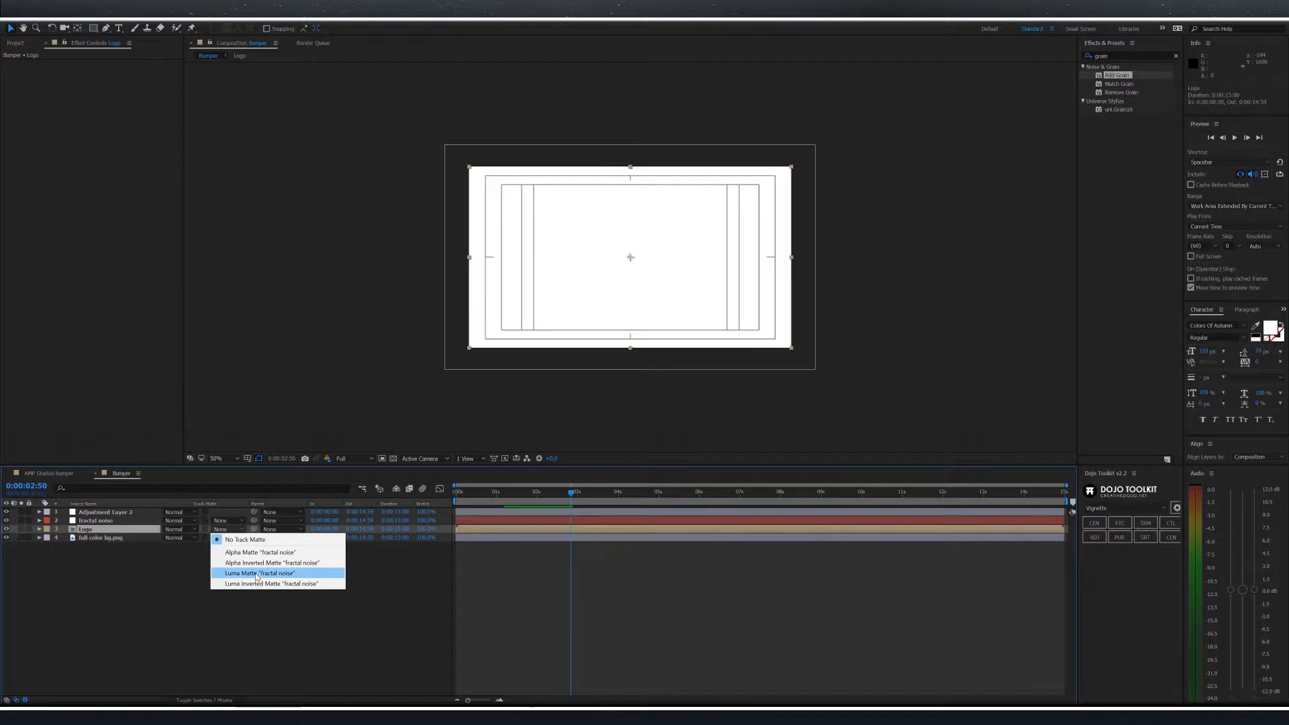
click(260, 573)
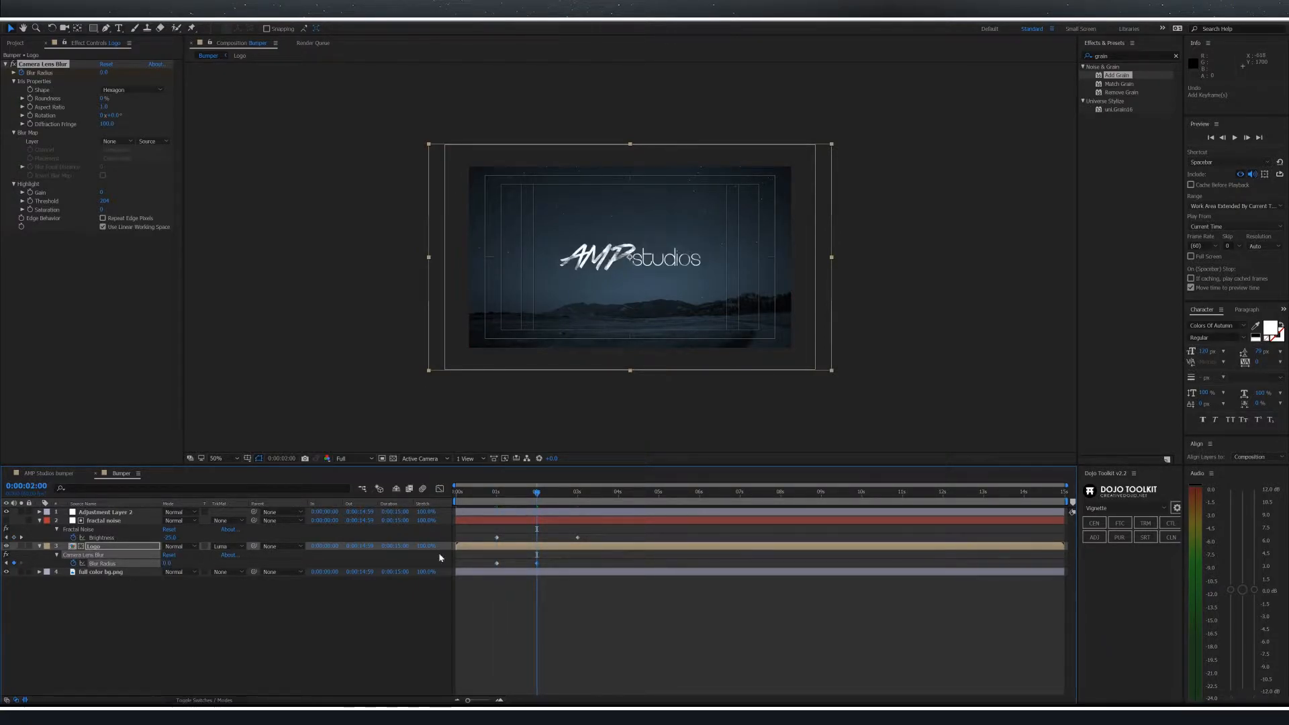
- Apply Camera Lens Blur to the Logo layer with keyframed Blur Radius
click(351, 459)
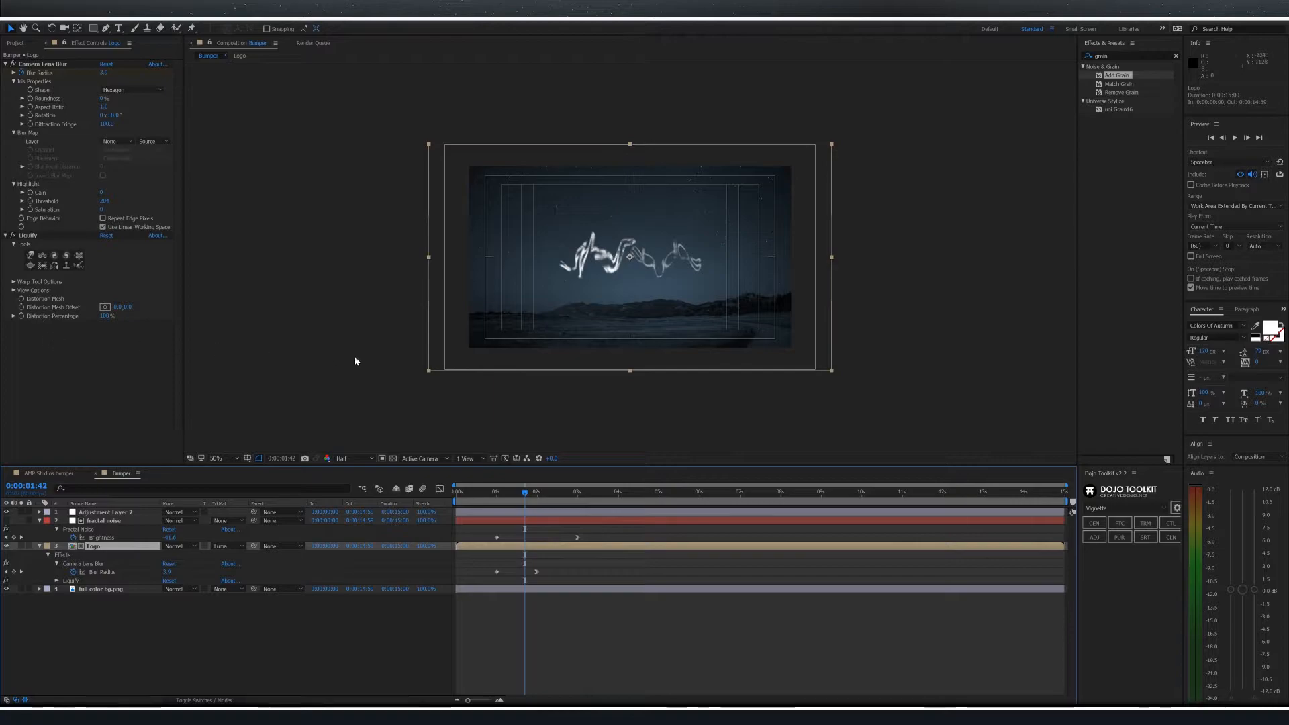
mouse_move(83, 322)
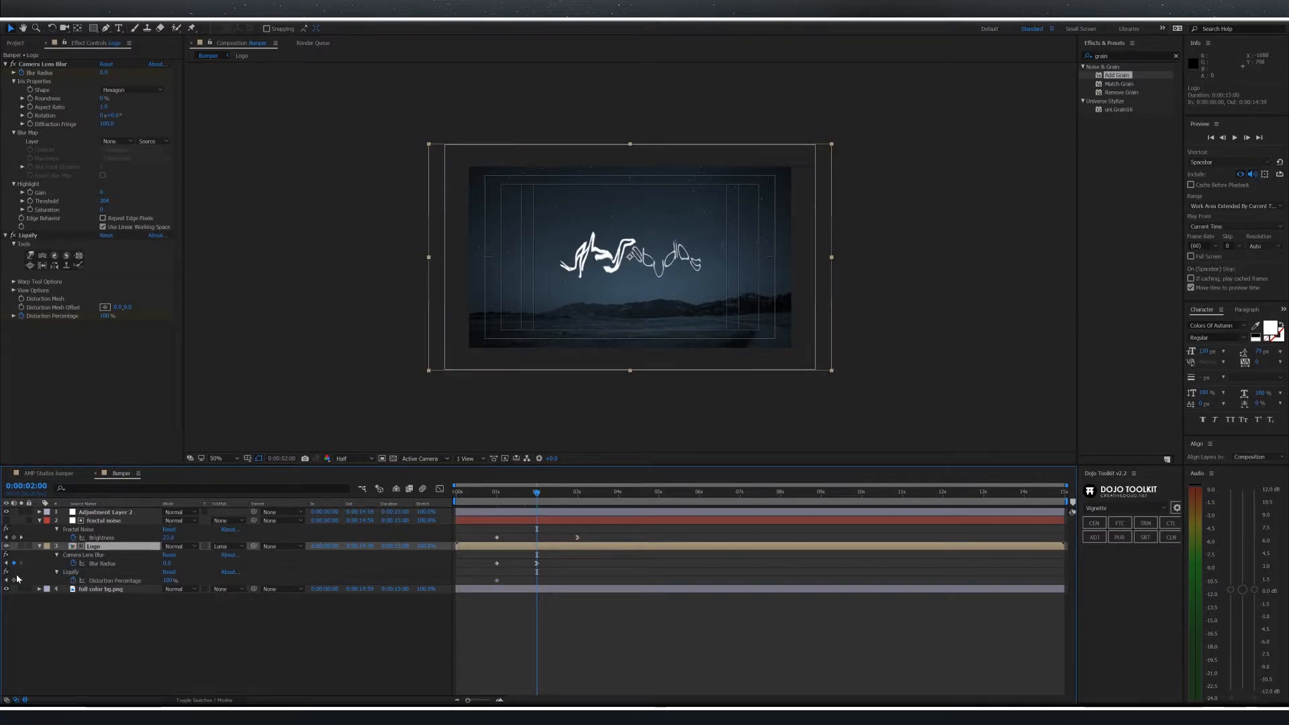
- Keyframe Liquify Distortion Percentage down to 0 and retime so the logo unwarps later
click(169, 580)
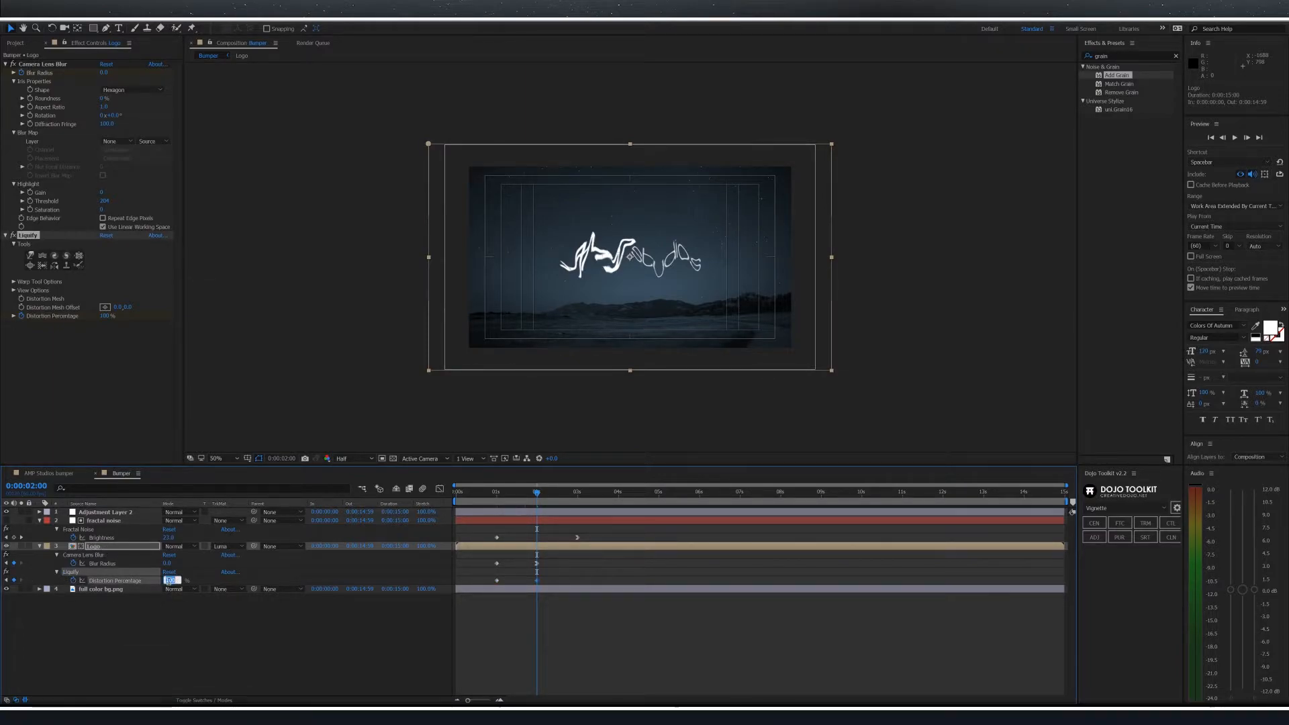
text(0)
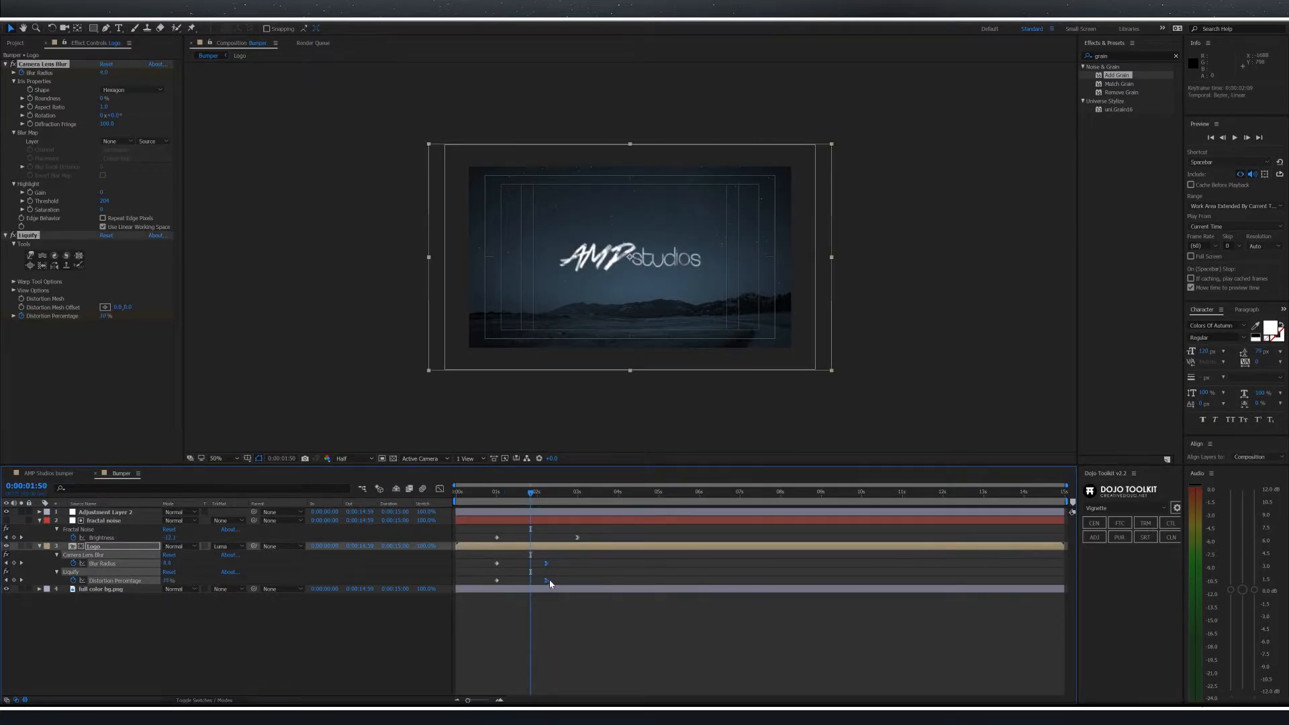
drag(545, 580, 556, 579)
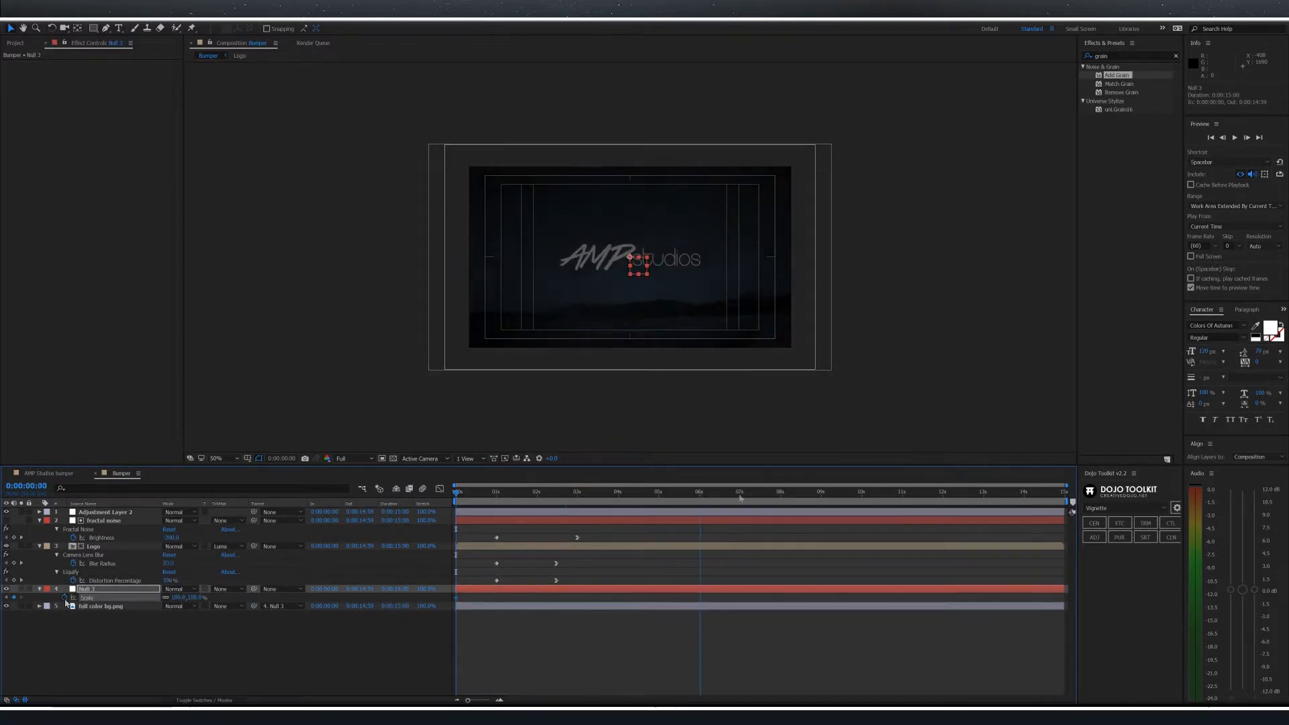
- Keyframe the background null's Scale from its start value to 125% at 7s and scrub to check the push-in
click(741, 492)
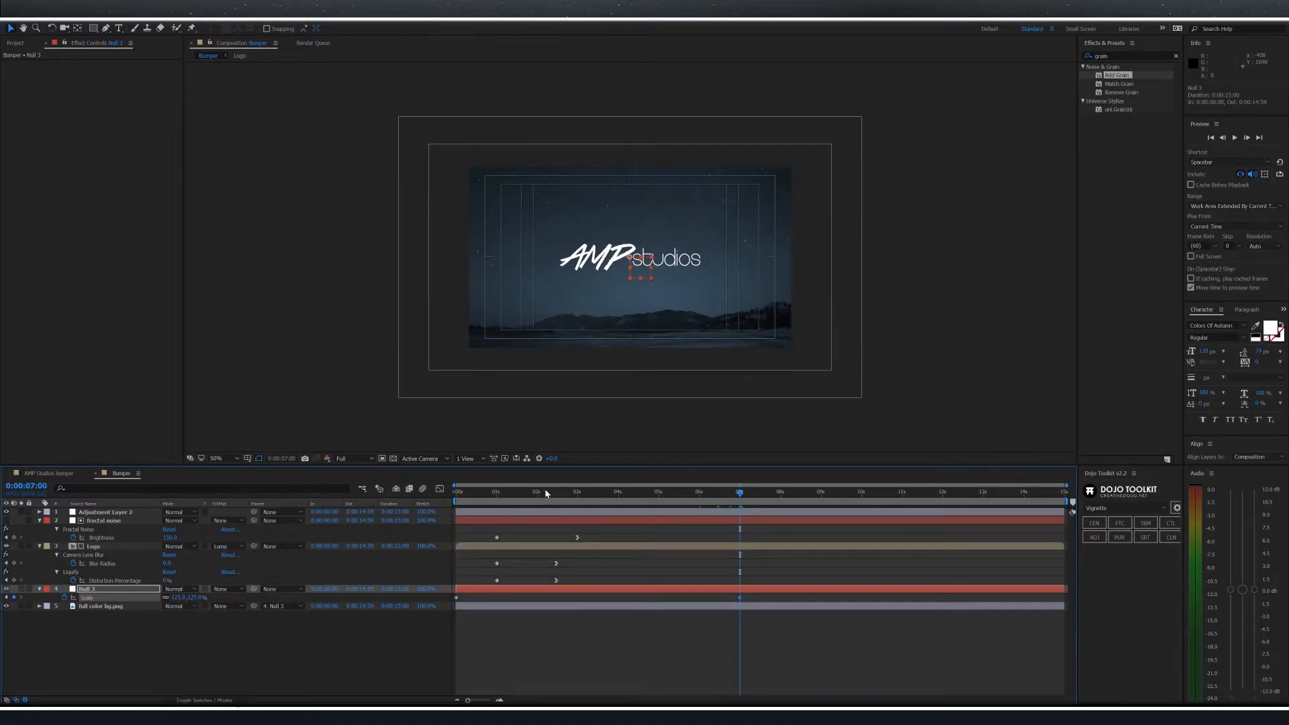
click(609, 491)
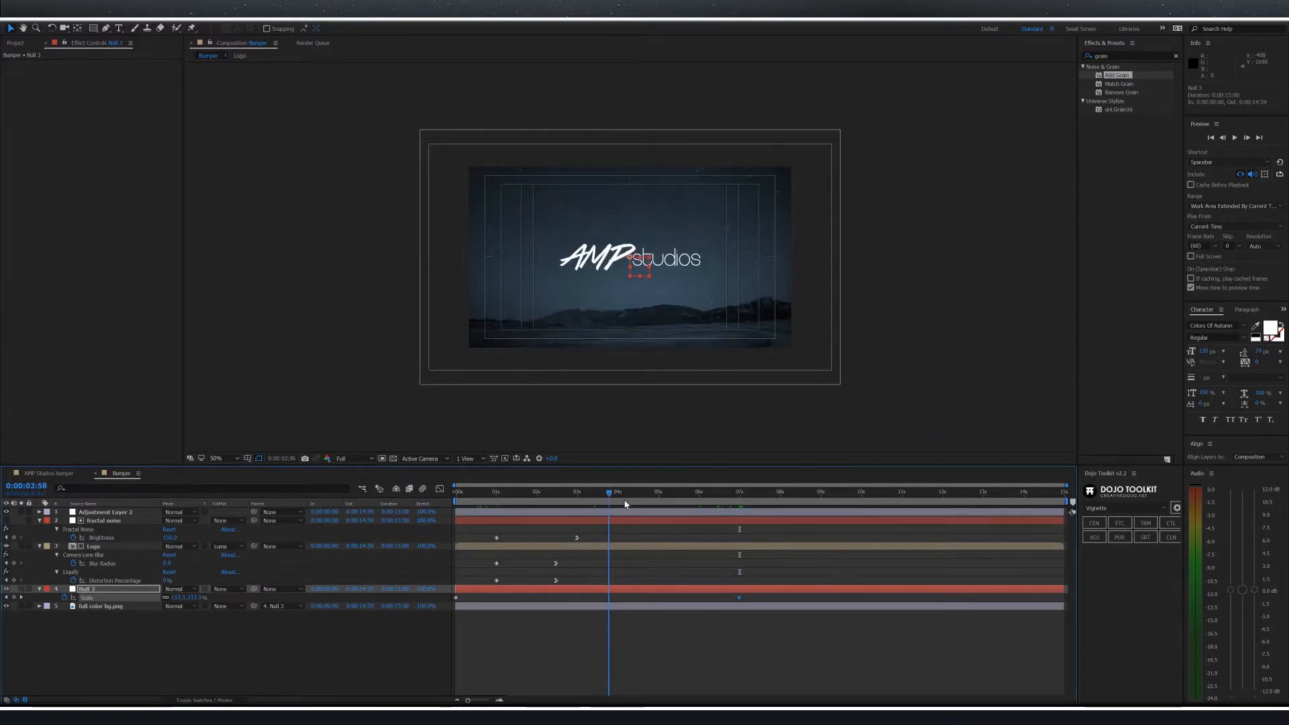
click(573, 492)
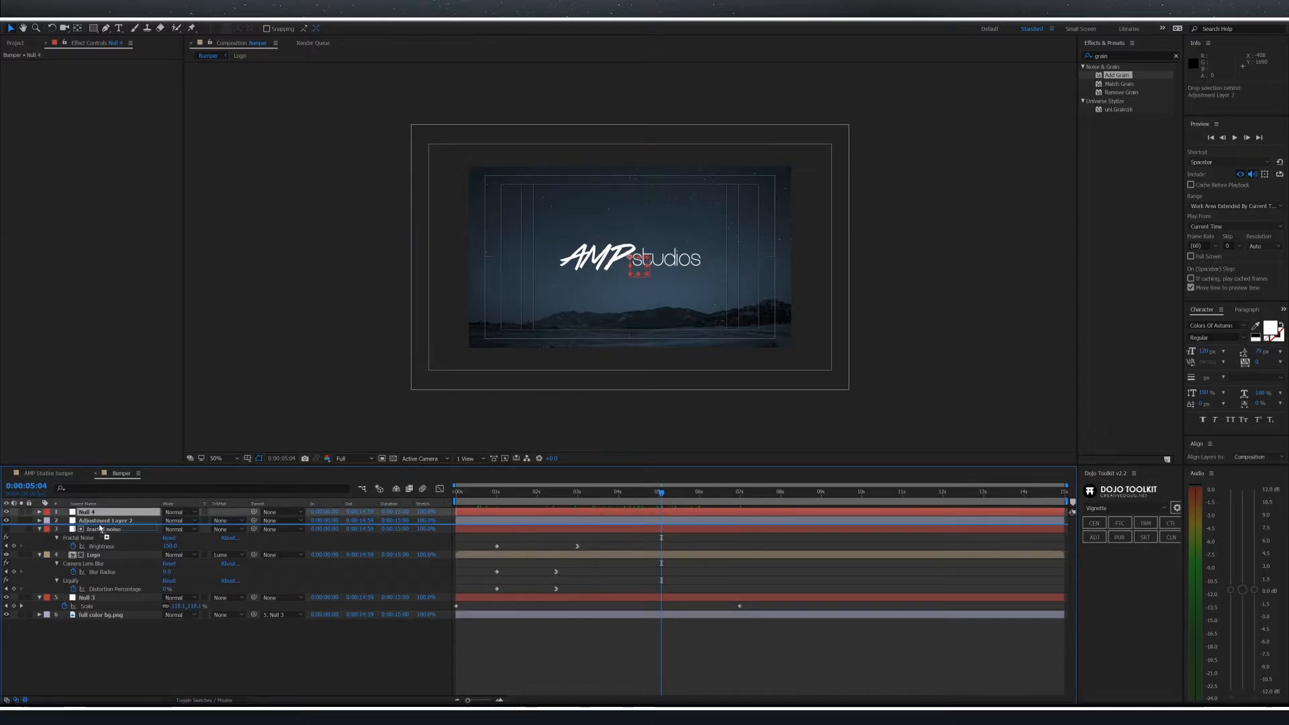
- Parent fractal noise and Logo to a second null whose Scale grows larger by 7s, previewing the parallax
click(108, 529)
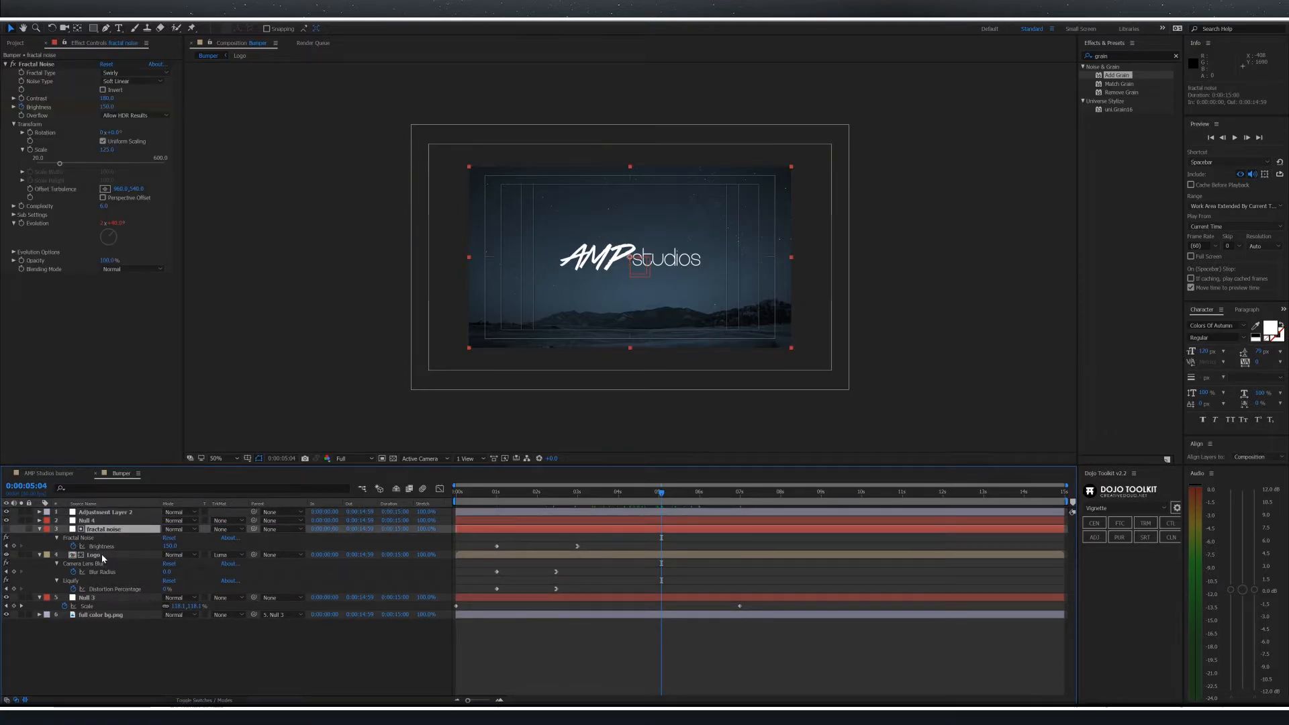
click(92, 554)
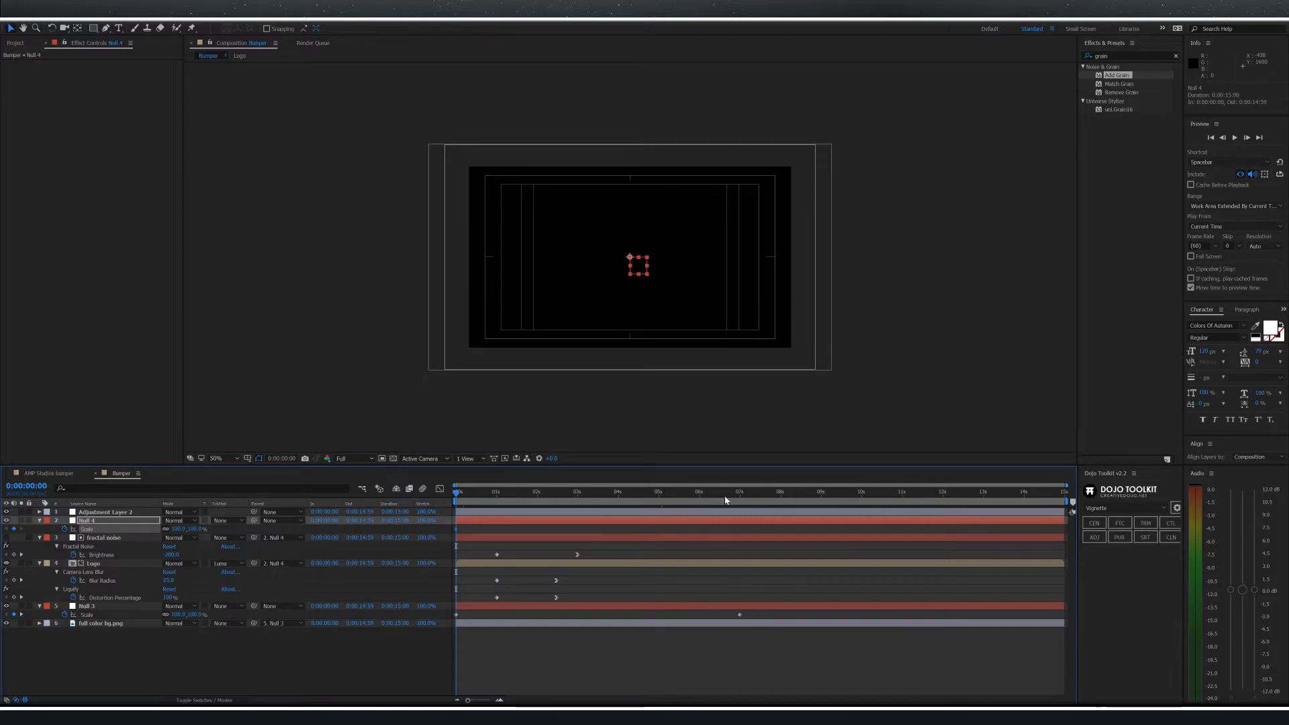
click(740, 493)
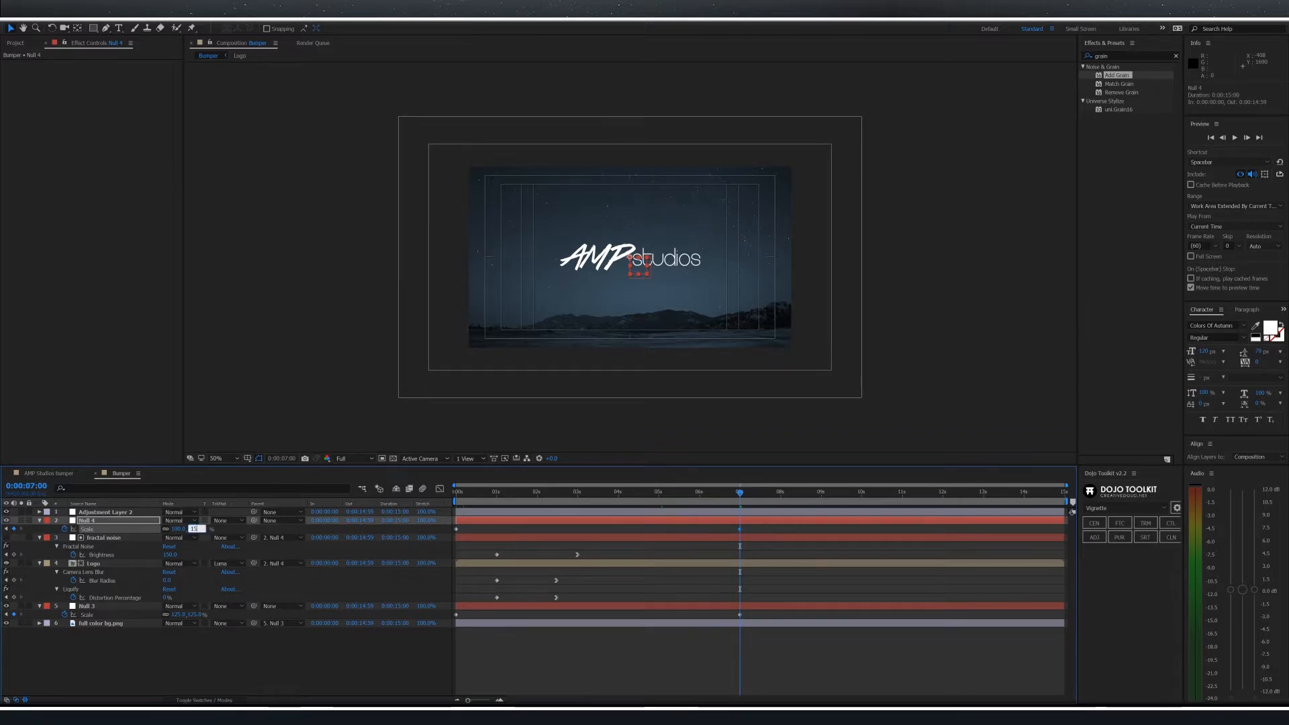
click(505, 491)
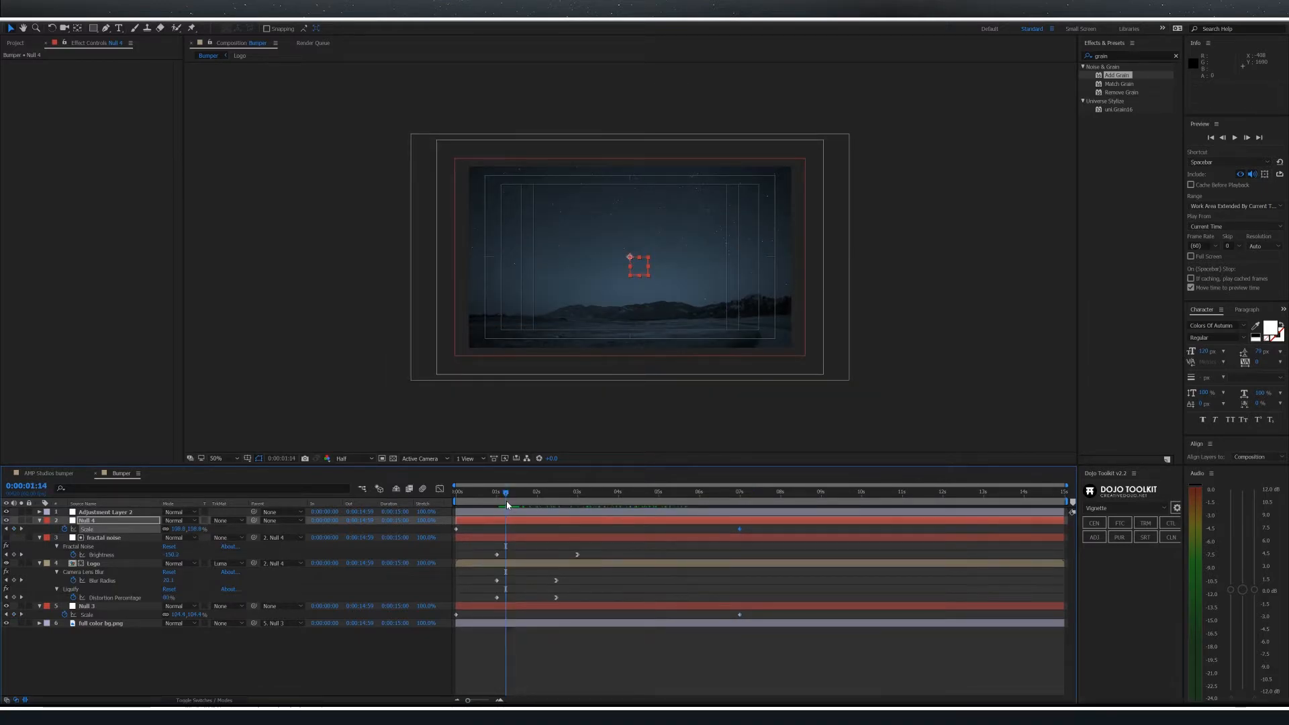
click(651, 492)
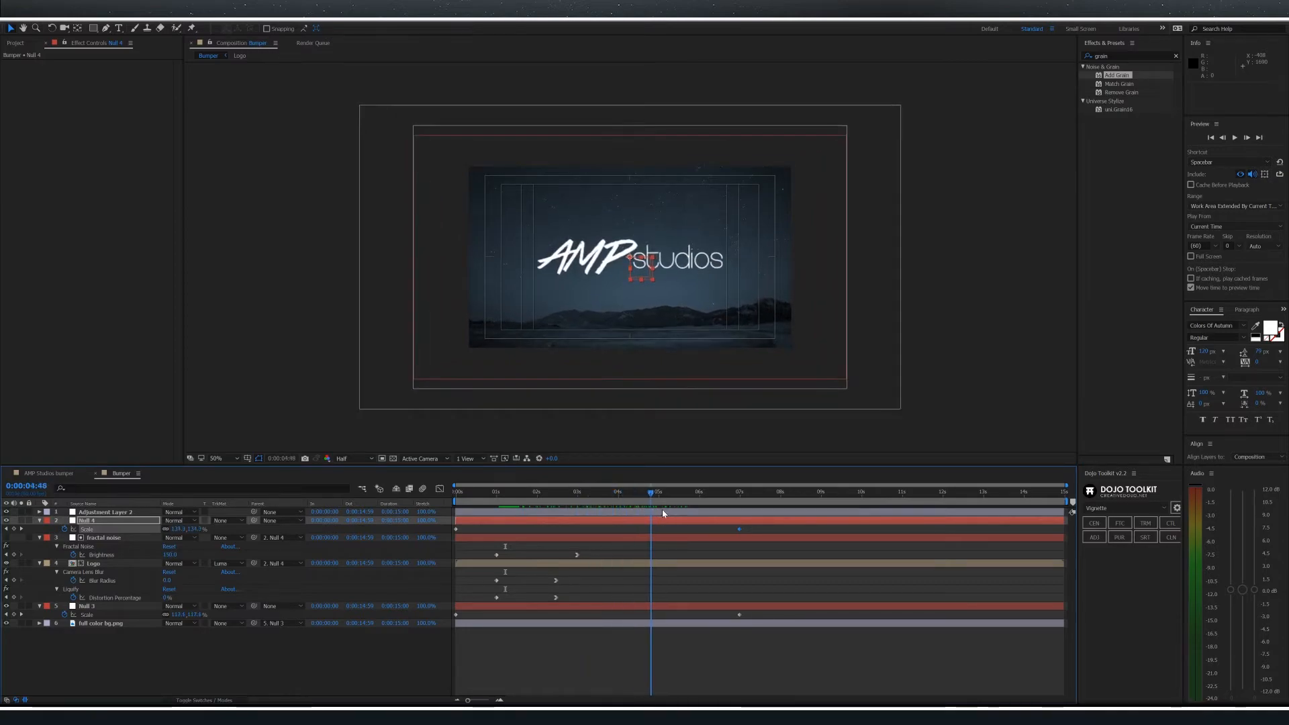
click(94, 623)
text(cu)
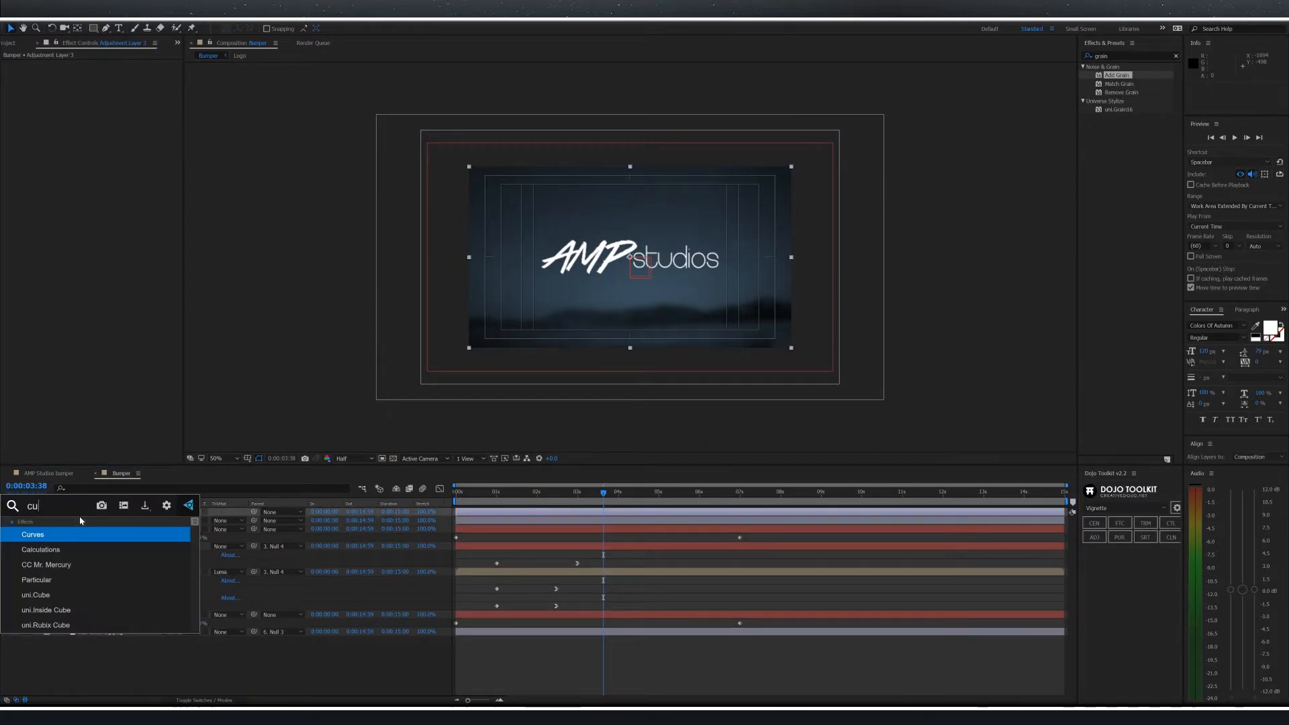
- Apply the Curves effect to the new top adjustment layer for grading
double_click(32, 534)
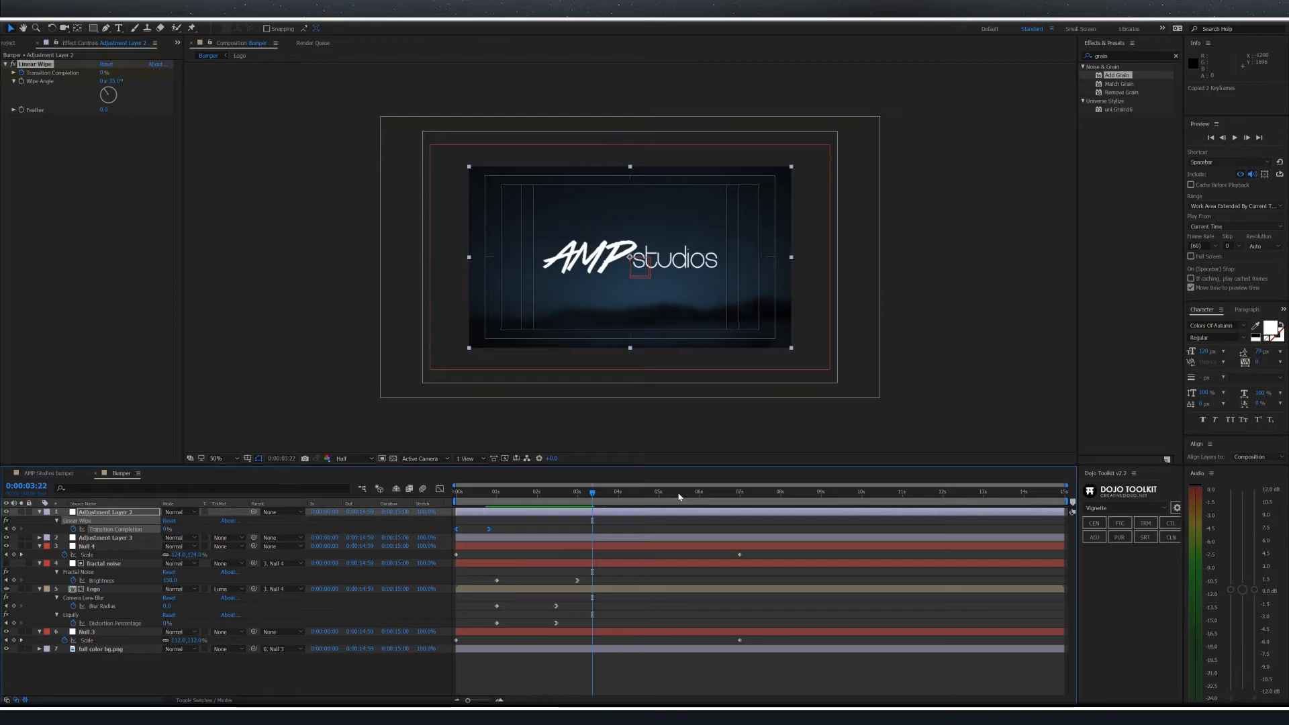
- Keyframe Linear Wipe Transition Completion 0% to 100% with a feathered edge, then RAM preview the wipe-out
click(657, 491)
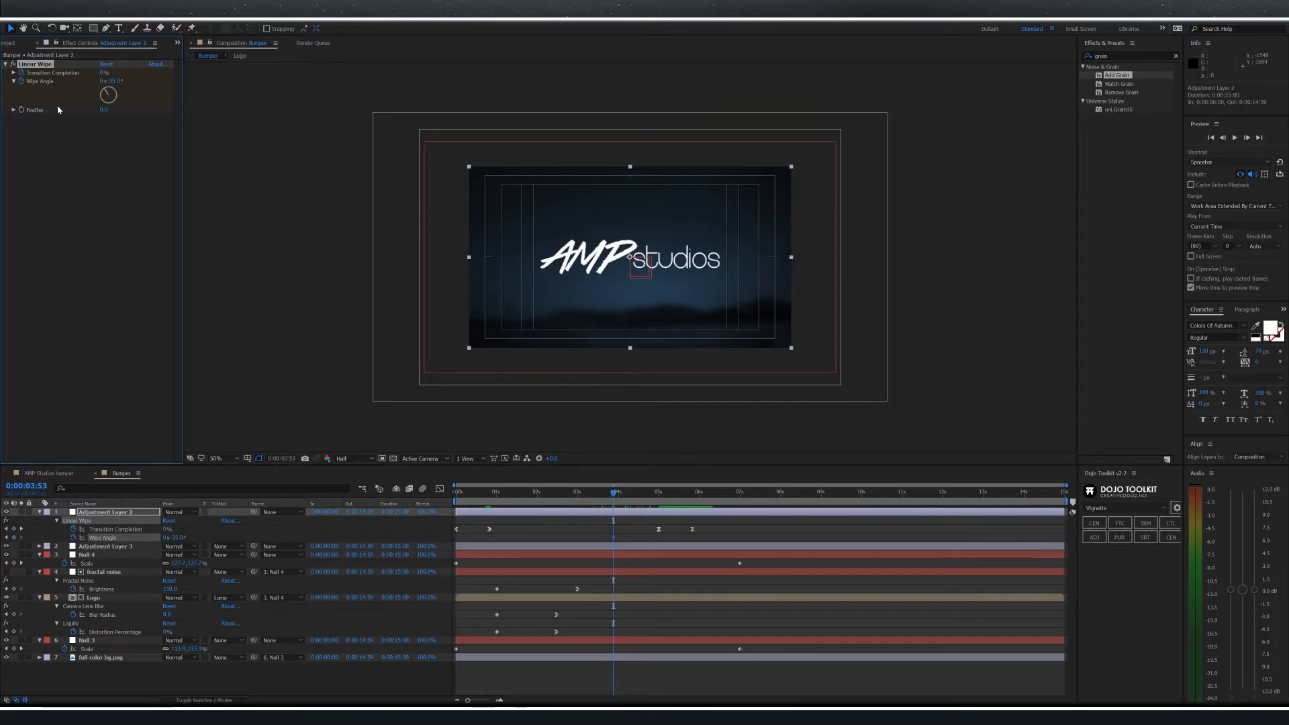
click(111, 81)
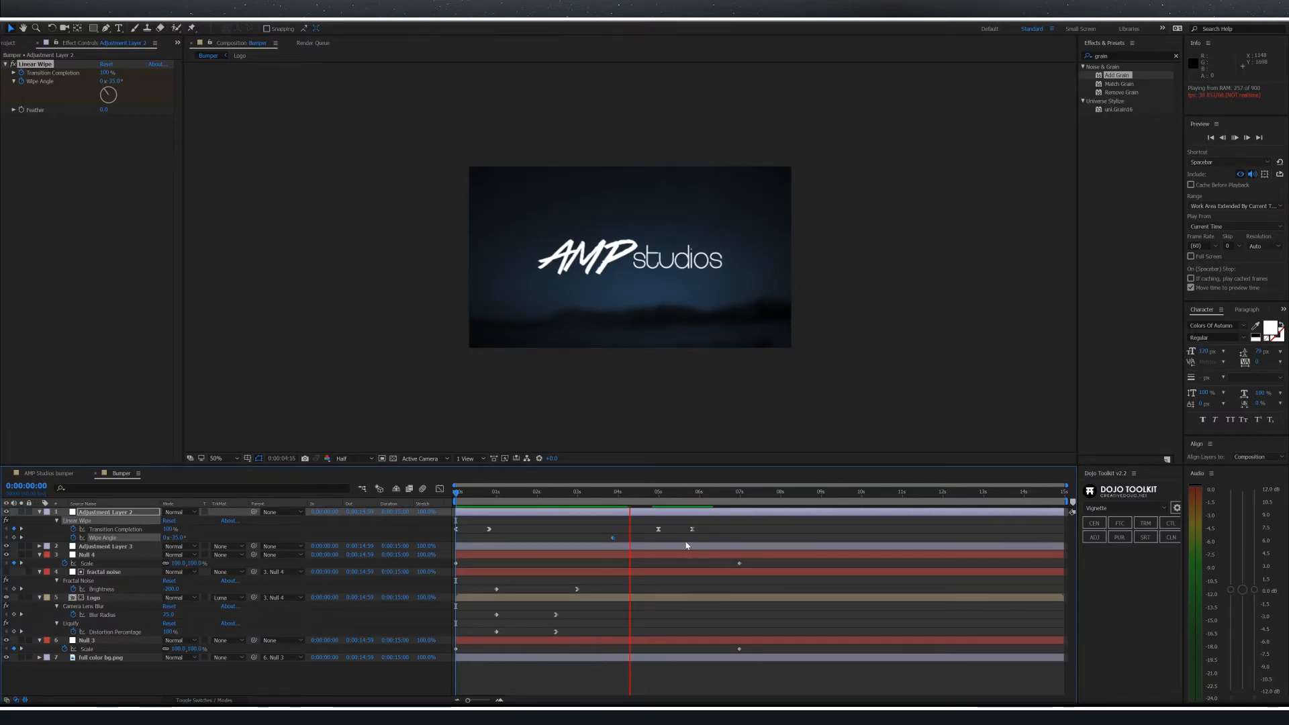
click(678, 513)
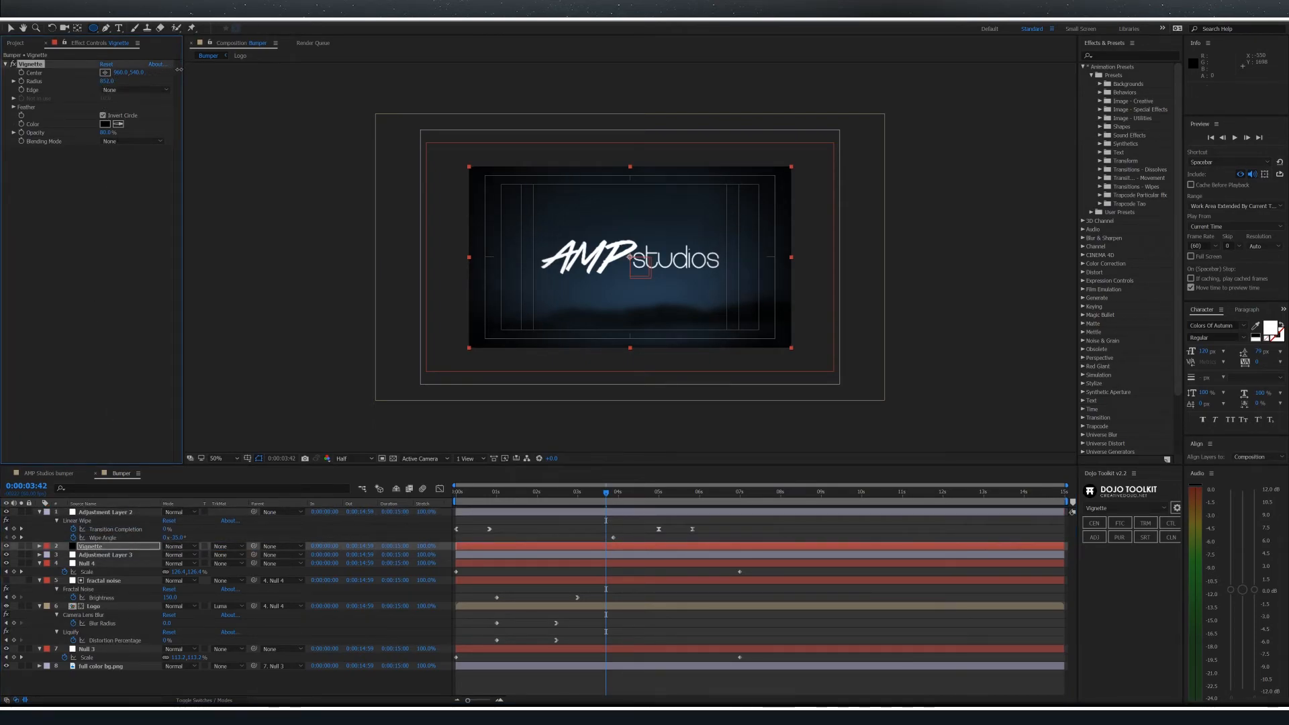
- Enlarge the Vignette radius and end the work area just after the wipe finishes
click(113, 81)
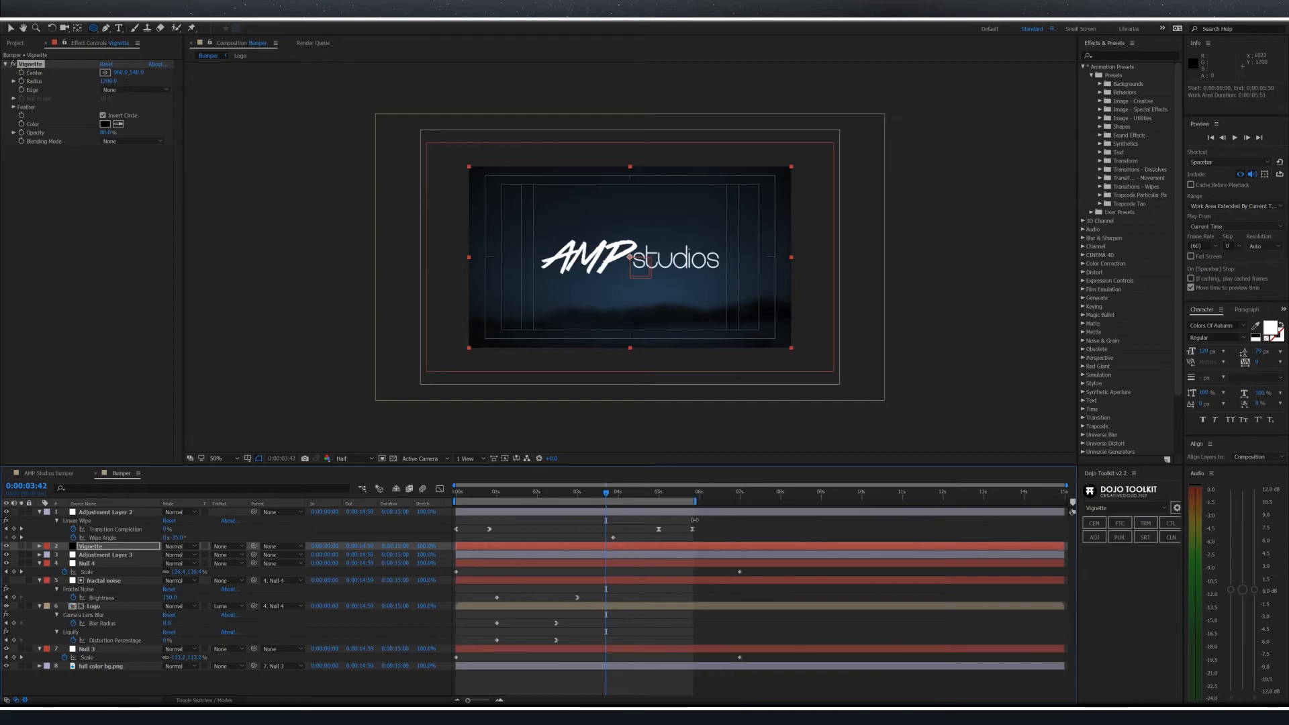
click(655, 497)
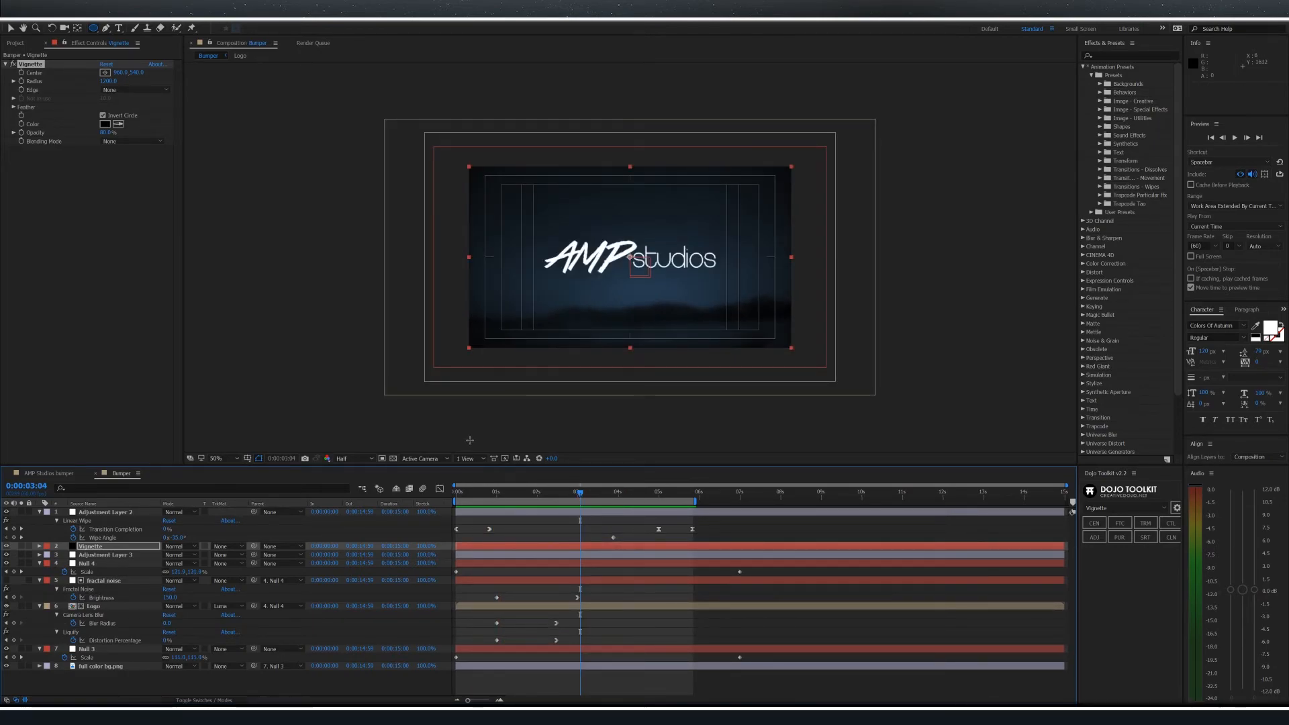
- Queue Bumper to render with the Lossless with Alpha preset in QuickTime format as Bumper.mov
click(312, 43)
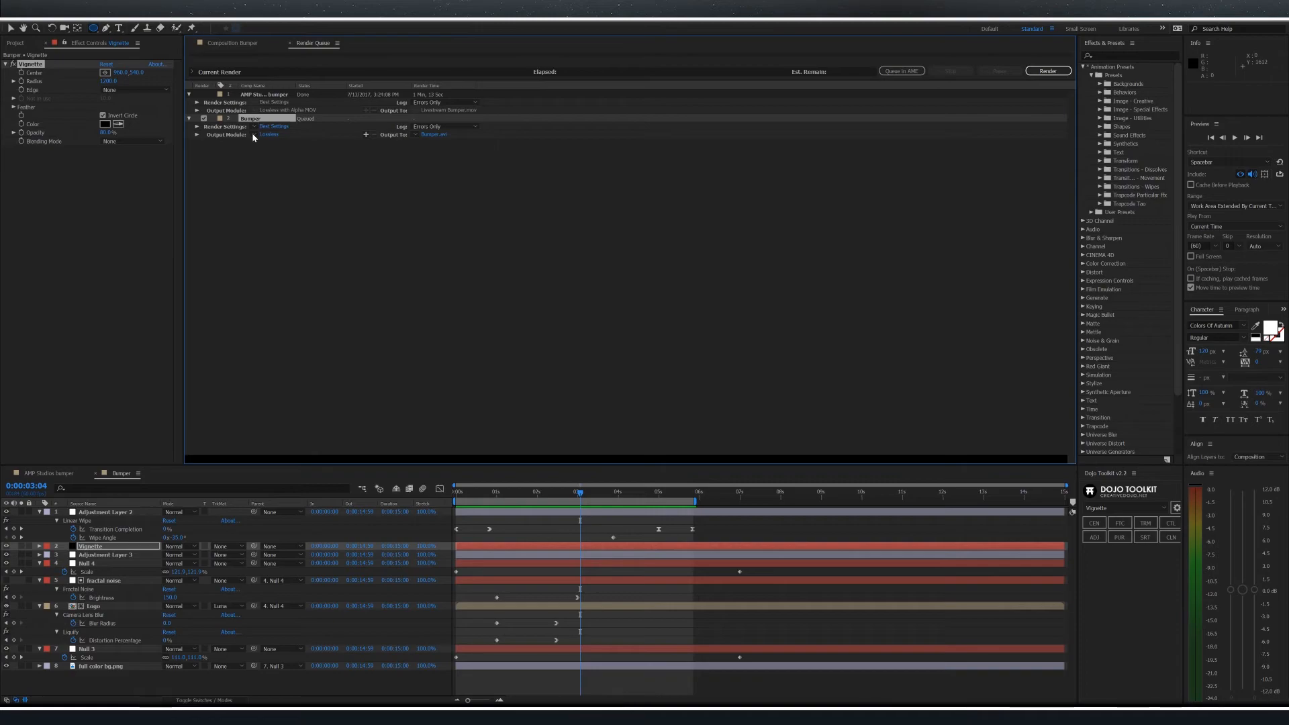
click(269, 133)
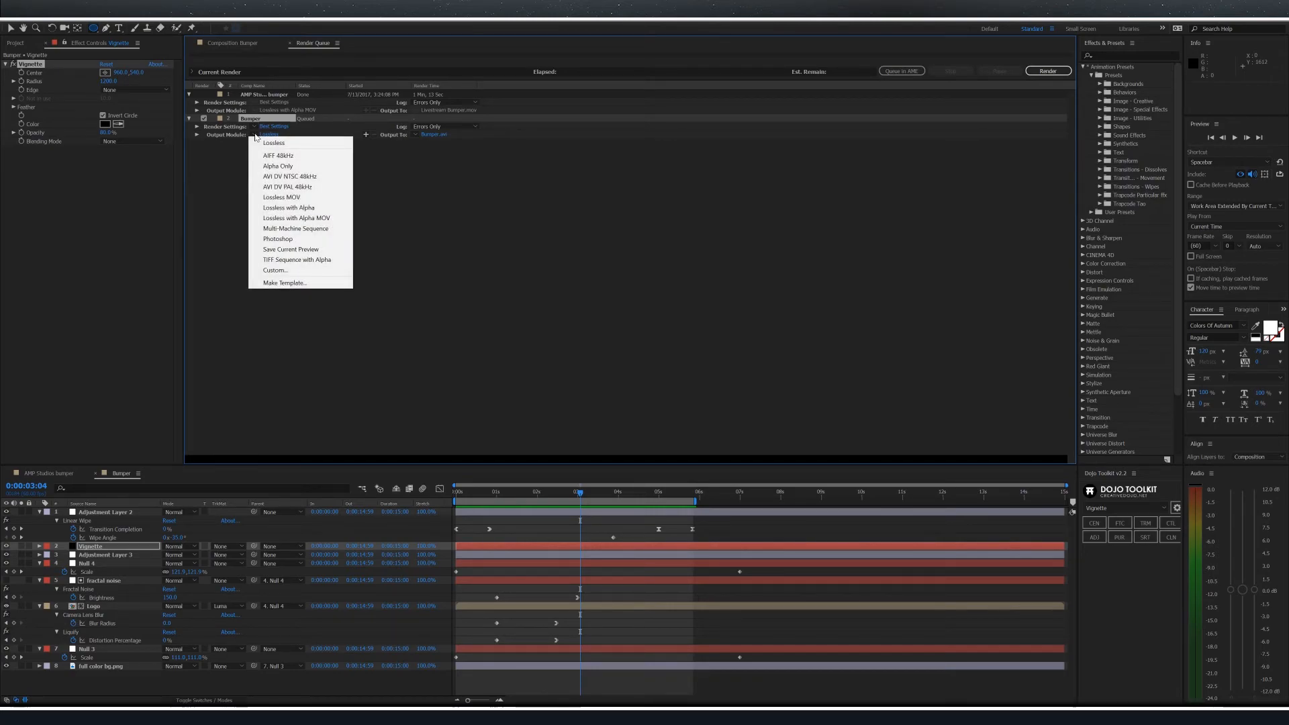
mouse_move(288, 207)
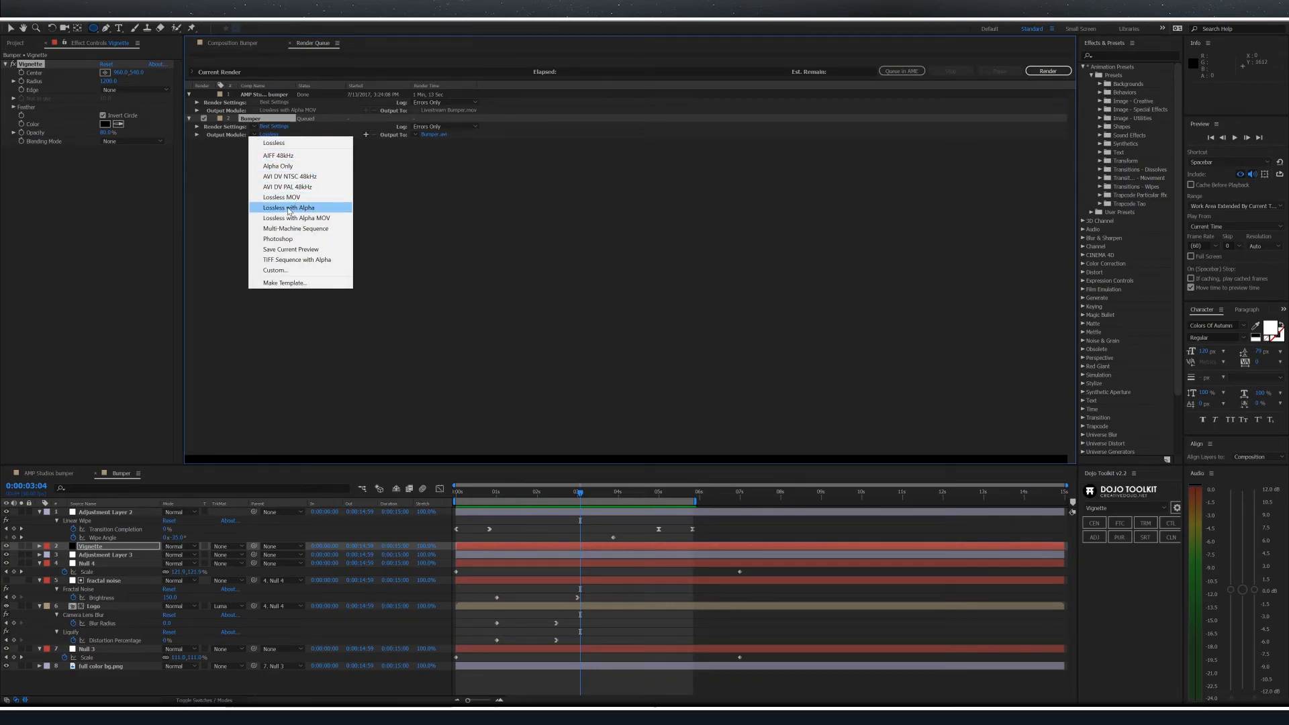
click(287, 207)
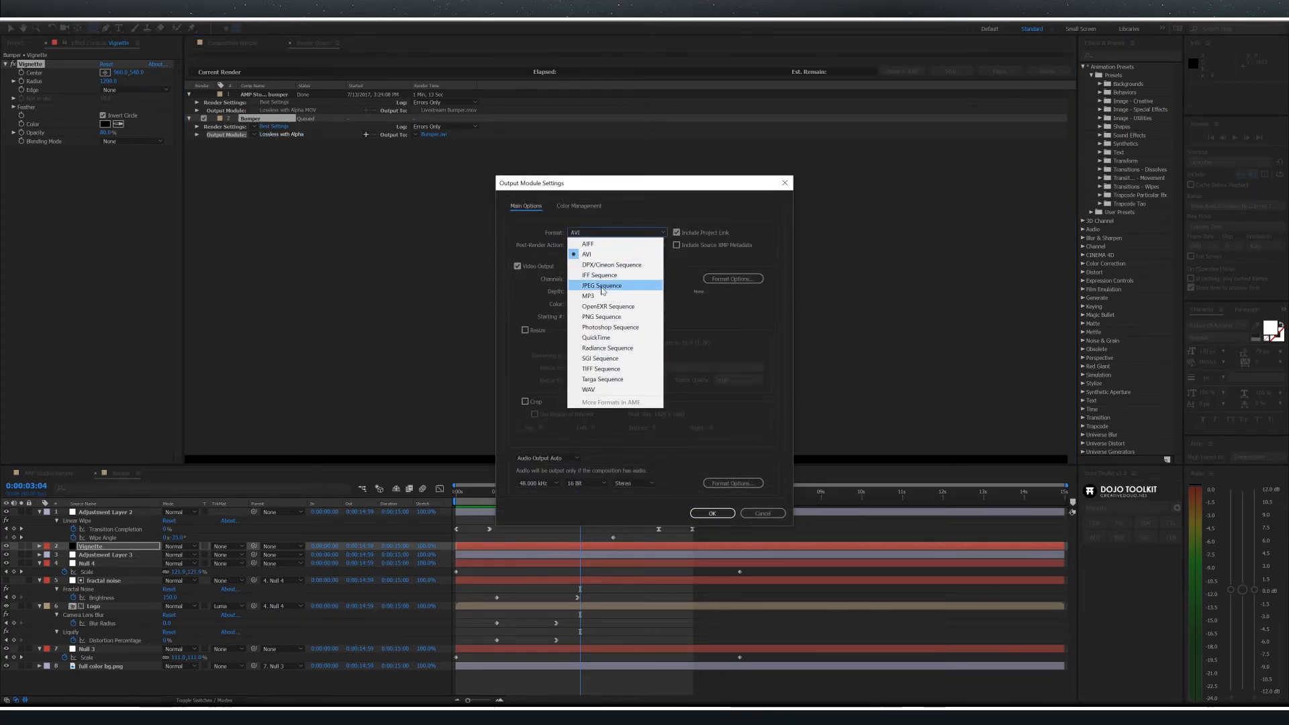
click(596, 337)
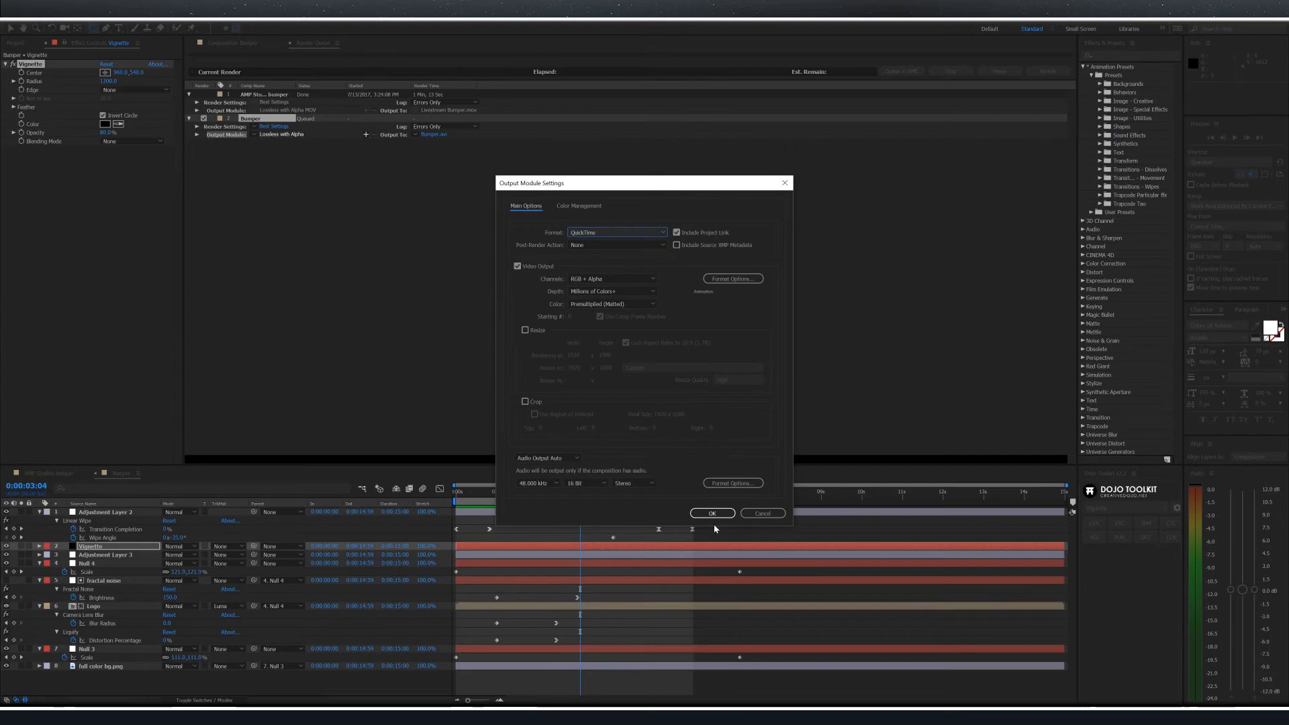
click(712, 513)
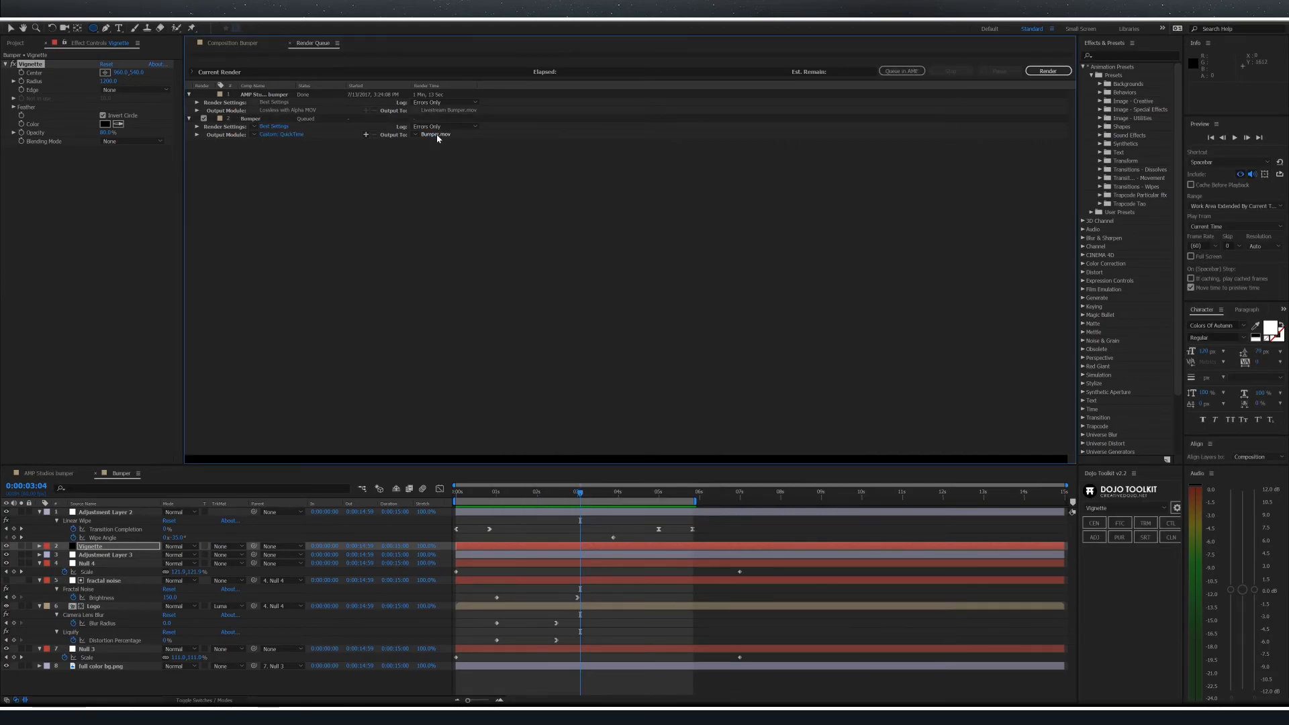